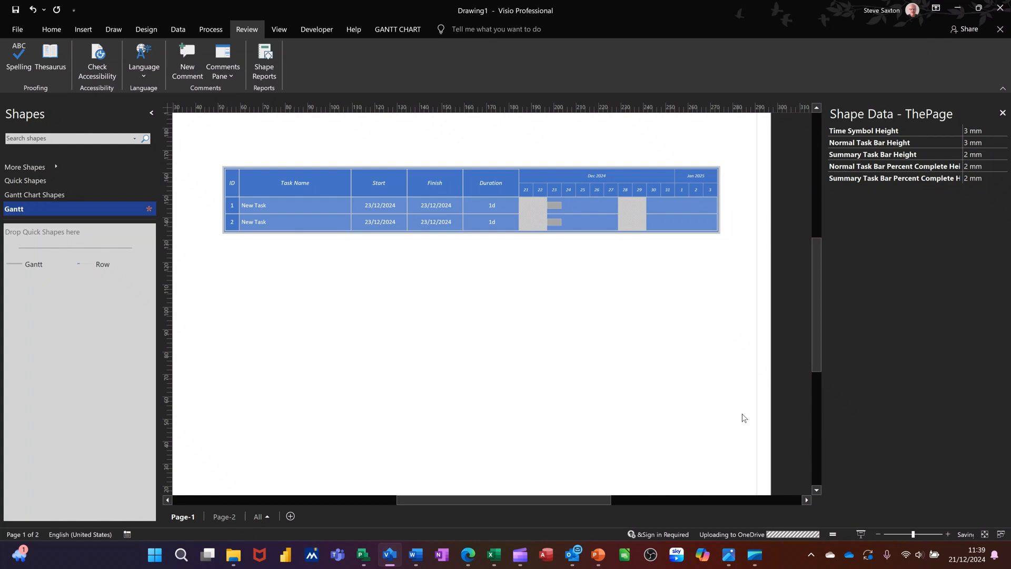
{"action": "mouse_move", "coordinate": [415, 234]}
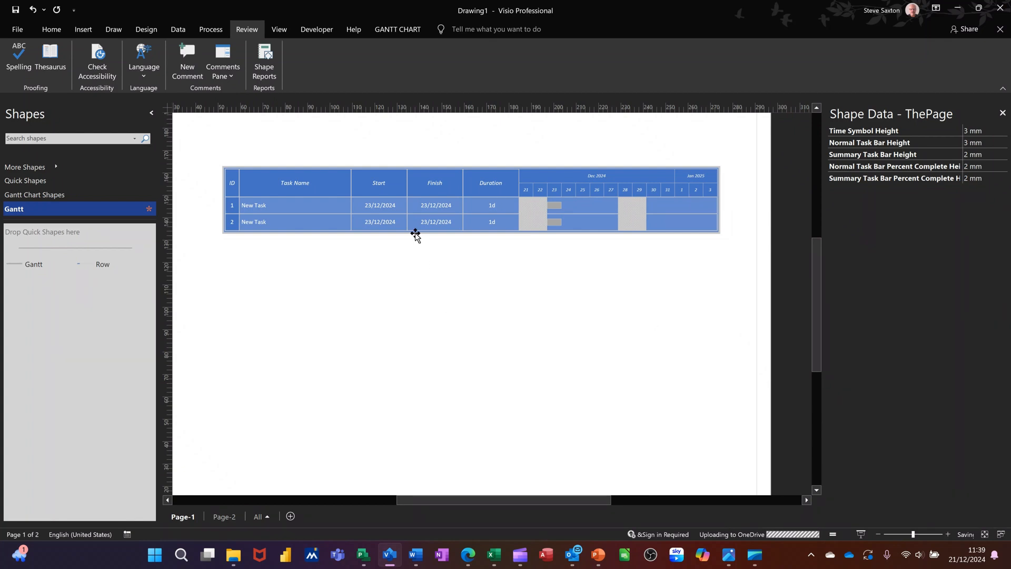
{"action": "mouse_move", "coordinate": [171, 267]}
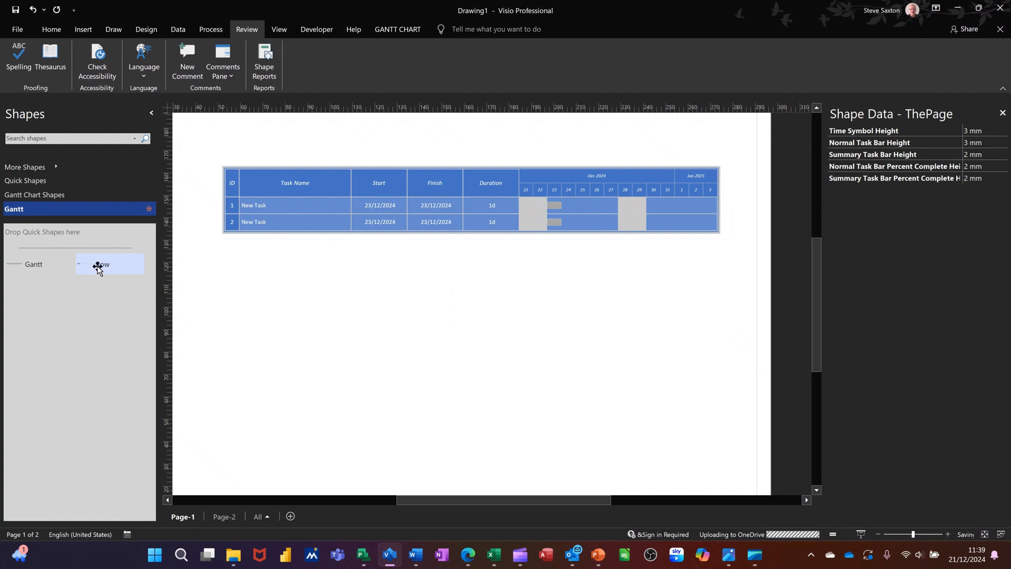
Drop a Row shape below task 2, adding 'New Task' dated 23/12/2024 with 1d duration
{"action": "left_click_drag", "start_coordinate": [98, 264], "coordinate": [260, 245]}
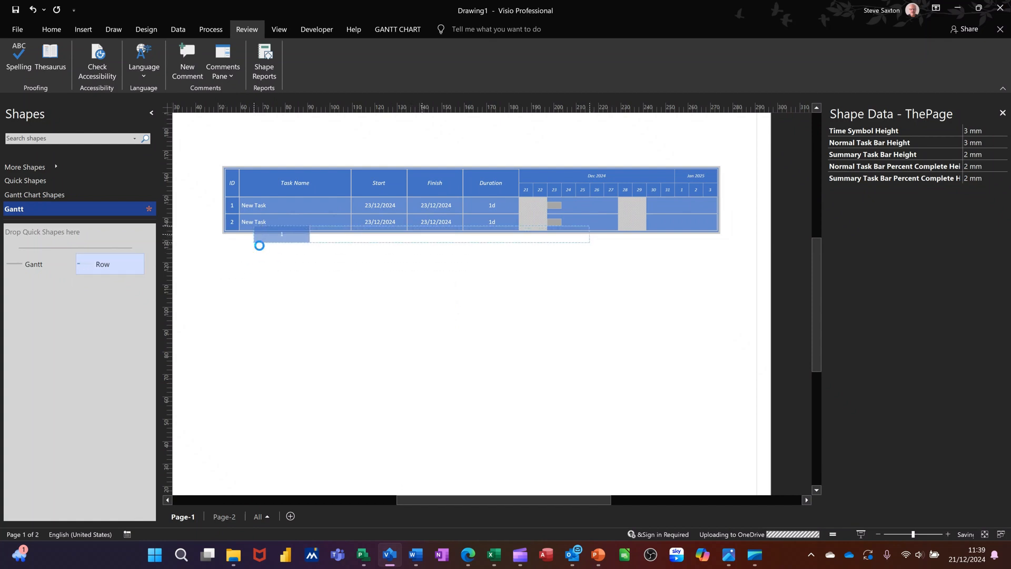
{"action": "left_click_drag", "start_coordinate": [281, 233], "coordinate": [281, 240]}
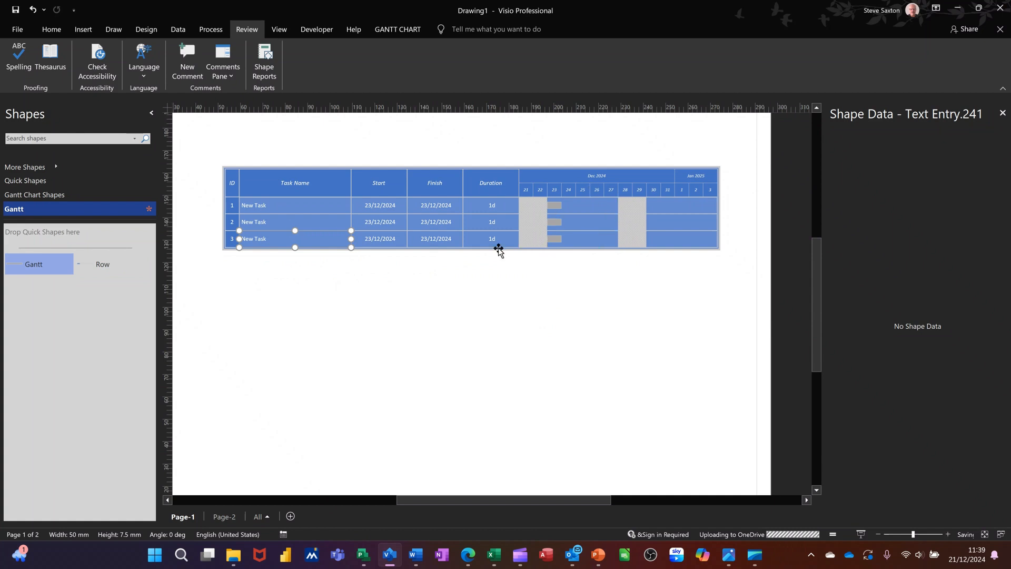
{"action": "mouse_move", "coordinate": [275, 270]}
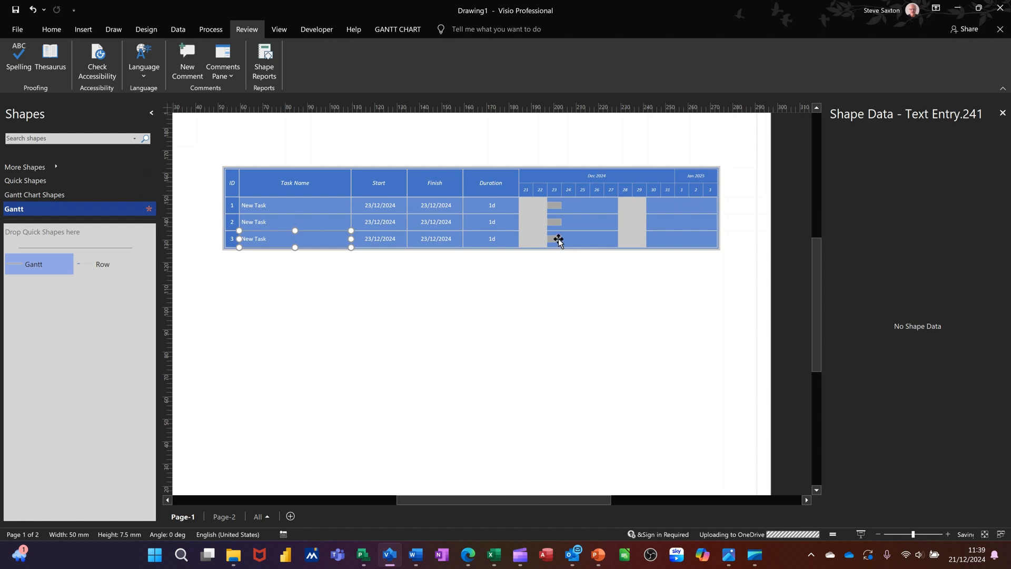
Inspect task 3's Shape Data (New Task, 23/12/2024, 1d, 0%), then open Gantt Chart Shapes
{"action": "left_click", "coordinate": [553, 238]}
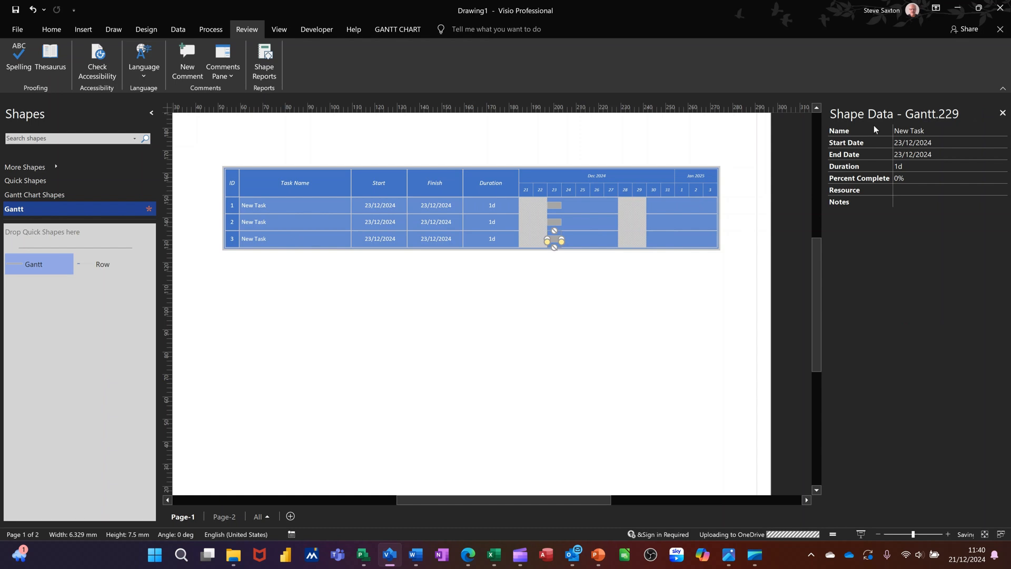
{"action": "mouse_move", "coordinate": [910, 190]}
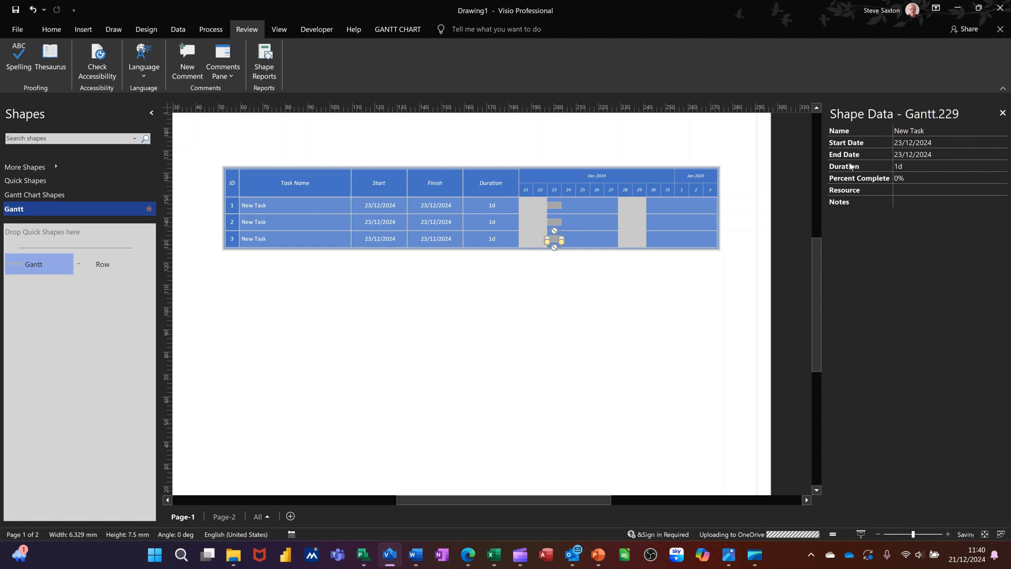
{"action": "left_click", "coordinate": [37, 195]}
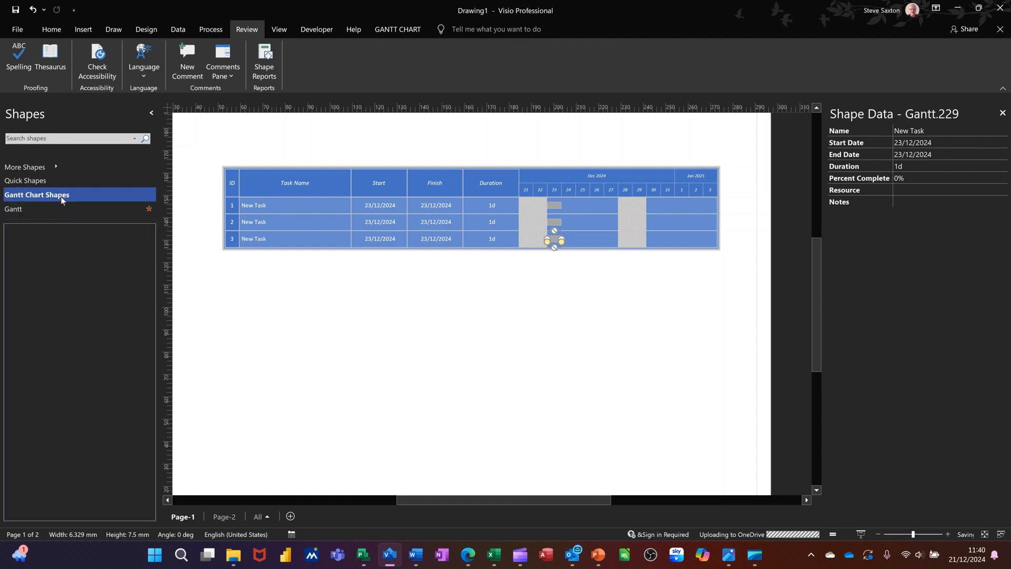
Place a Gantt Chart frame below the first chart with Number of tasks set to 5
{"action": "left_click", "coordinate": [37, 195]}
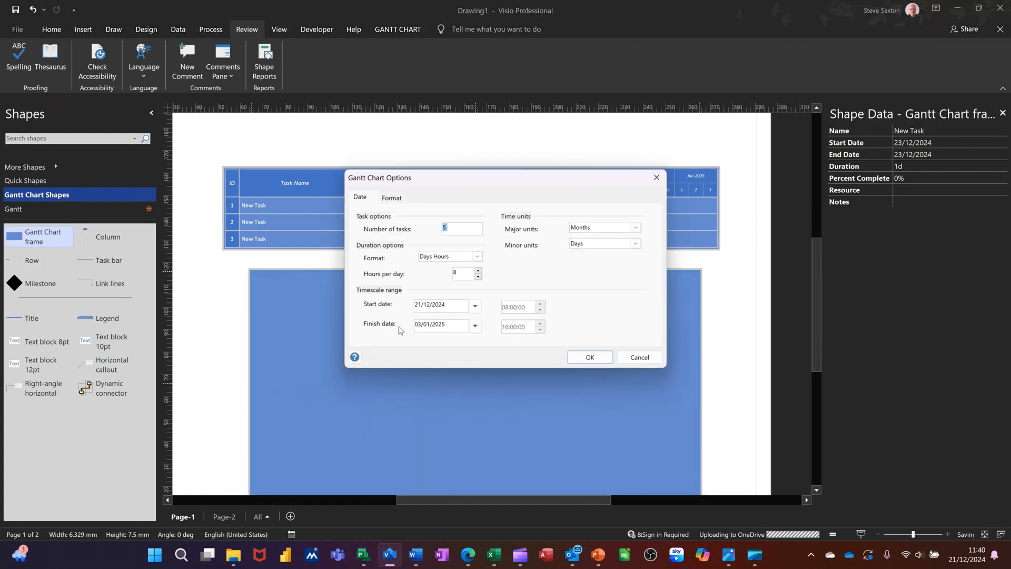
{"action": "left_click", "coordinate": [589, 357]}
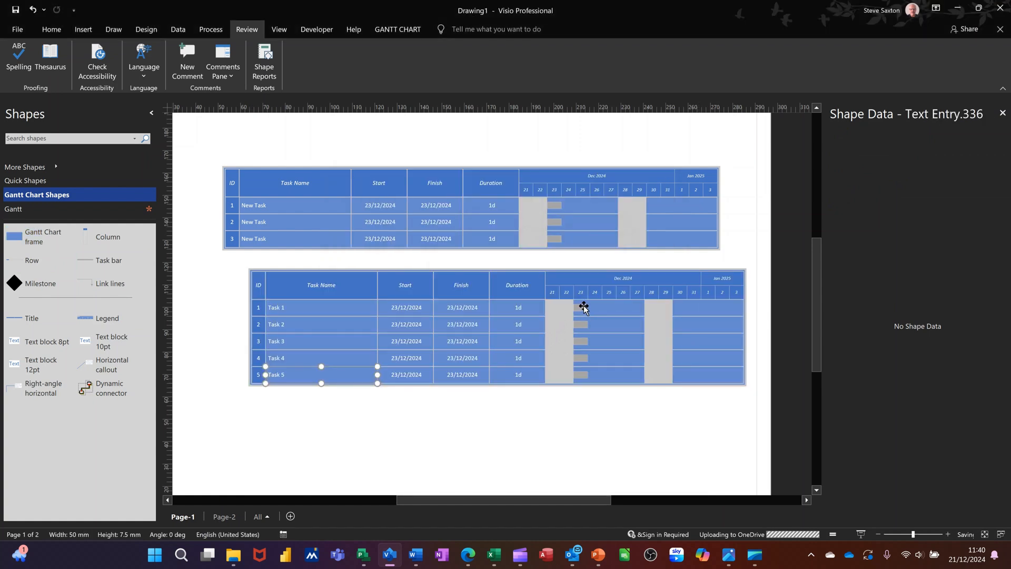
{"action": "left_click", "coordinate": [581, 308]}
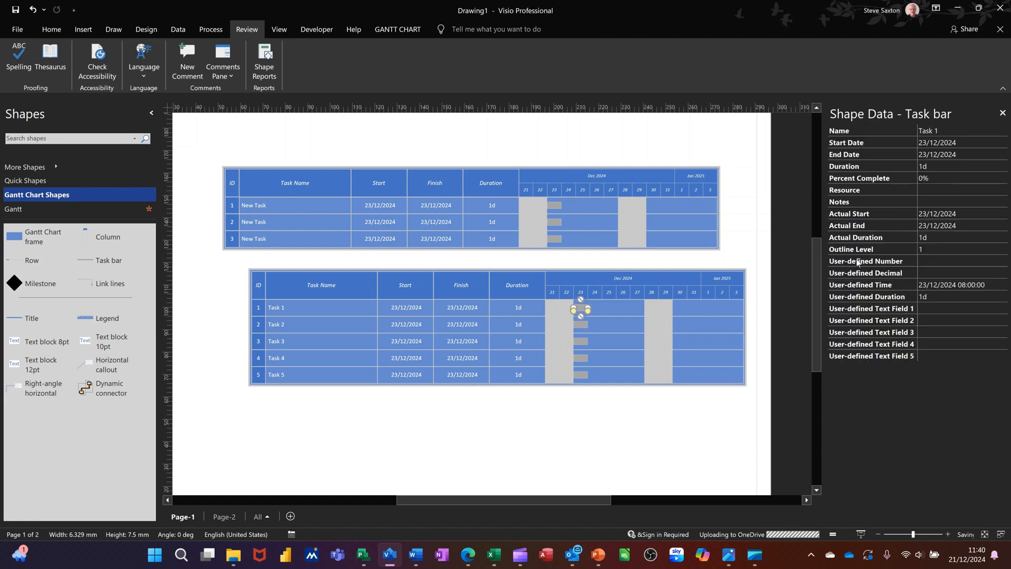
{"action": "mouse_move", "coordinate": [568, 327]}
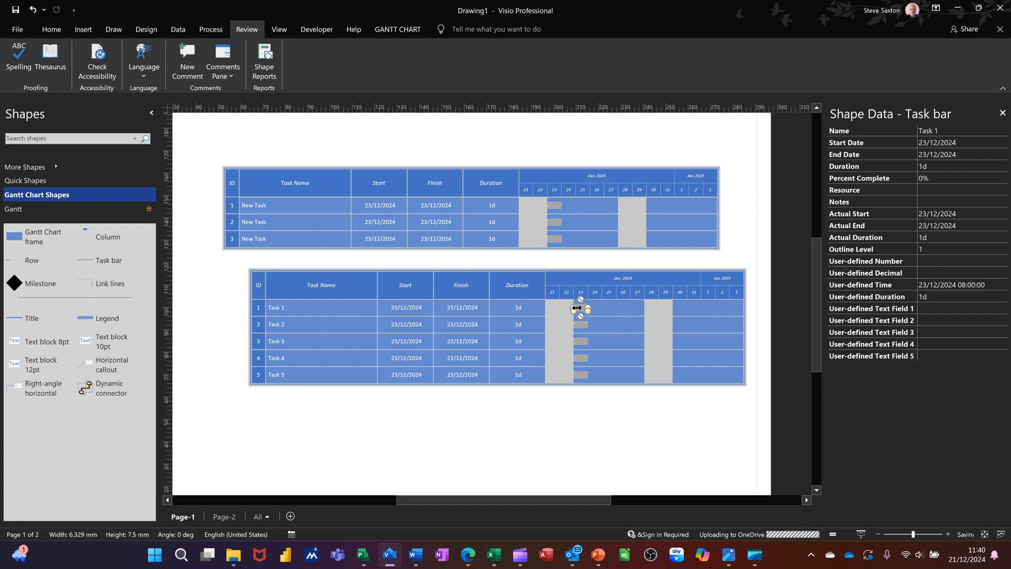
{"action": "right_click", "coordinate": [577, 309]}
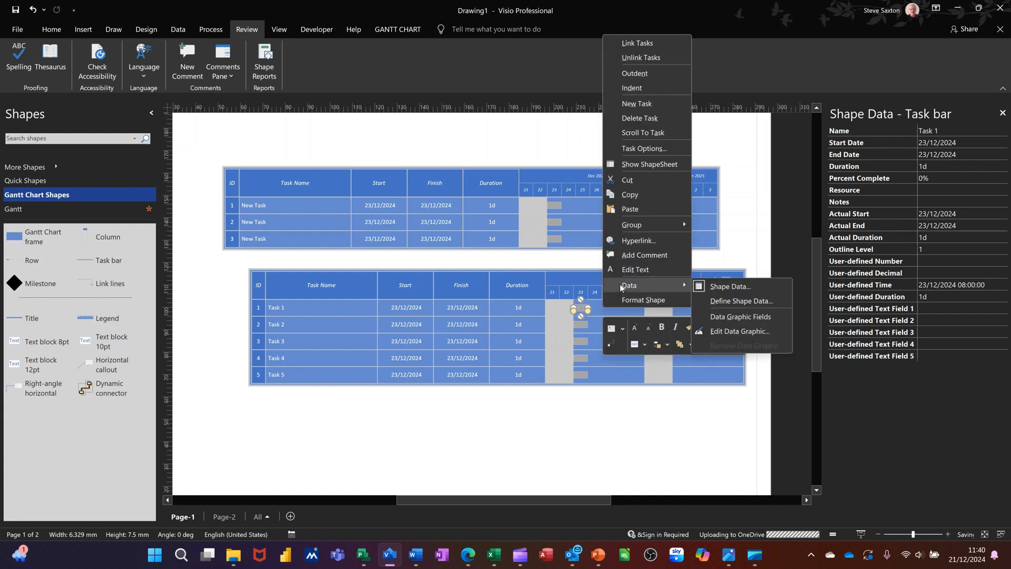
{"action": "left_click", "coordinate": [710, 307]}
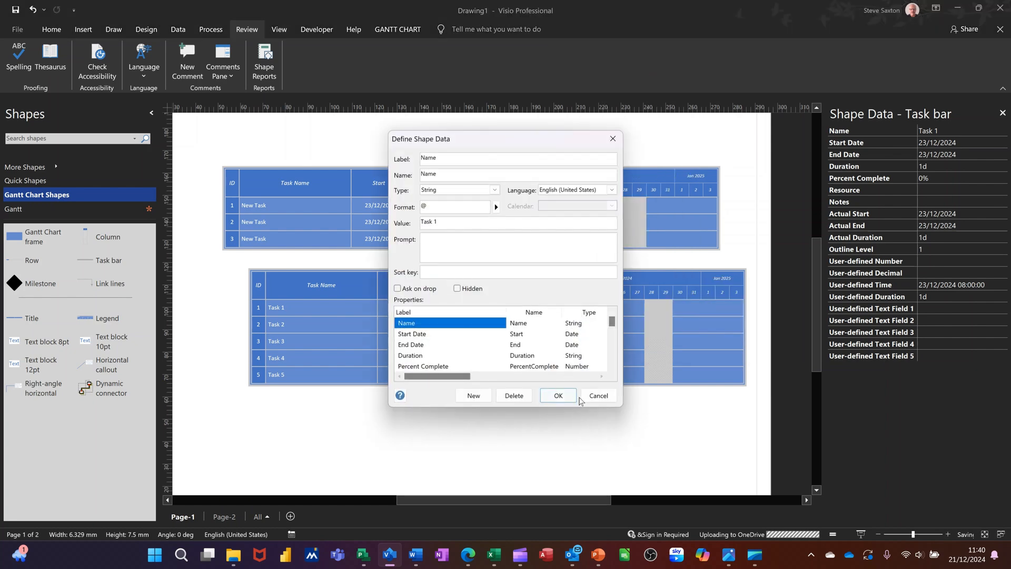
{"action": "left_click", "coordinate": [557, 396]}
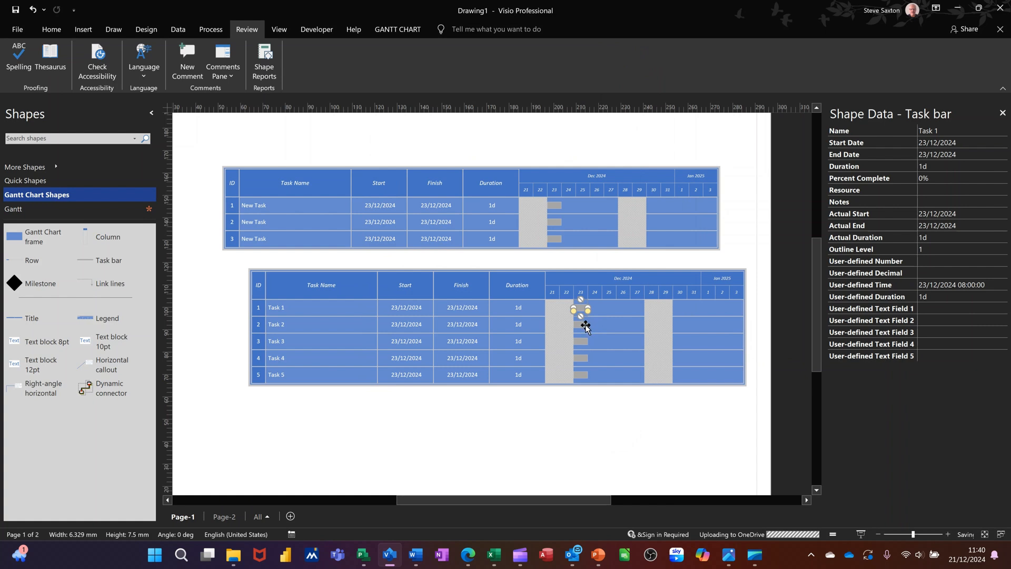
{"action": "left_click", "coordinate": [579, 341]}
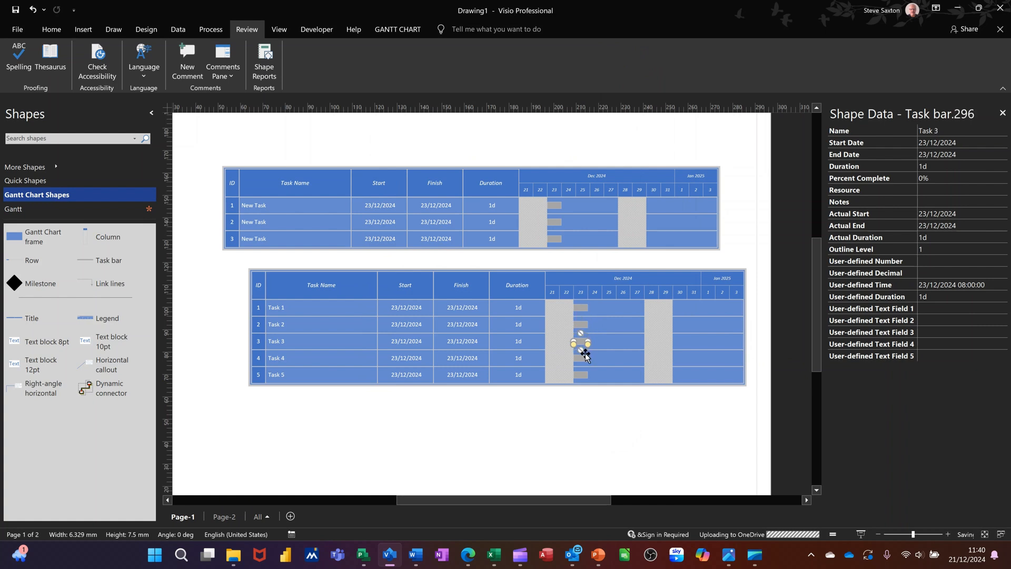
{"action": "left_click", "coordinate": [578, 374]}
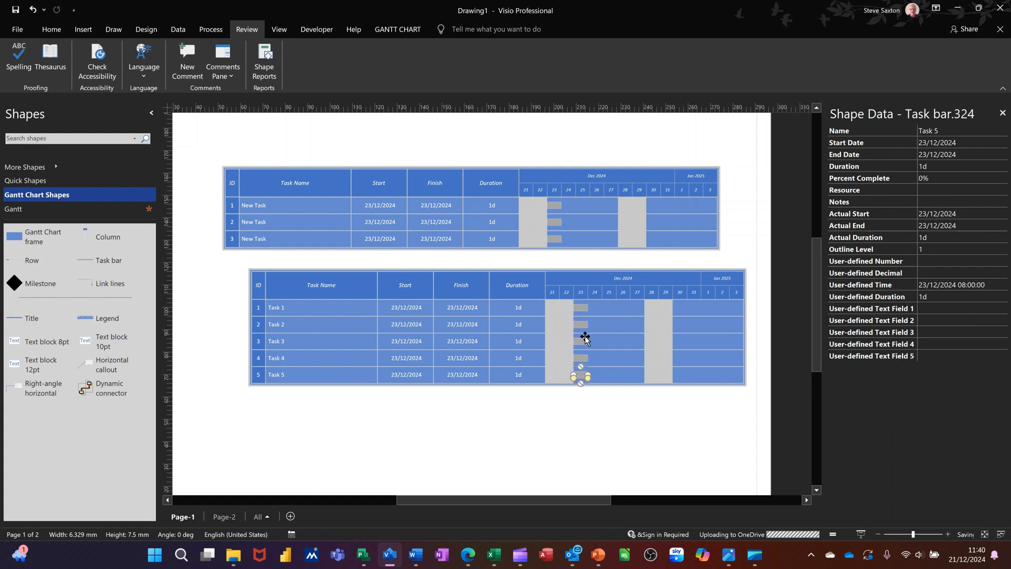
{"action": "left_click", "coordinate": [566, 324]}
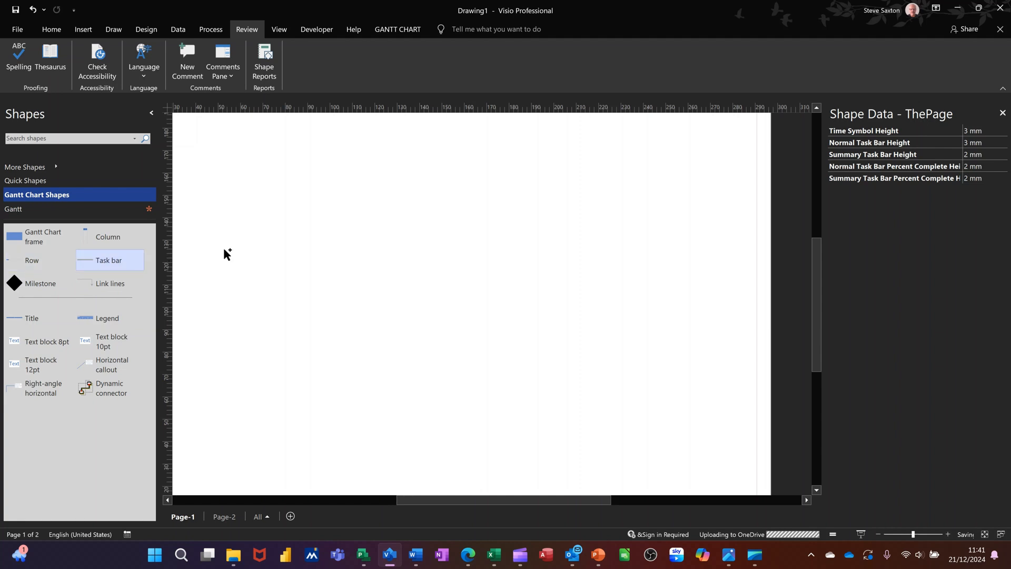
Drop a Task bar master on the blank page, dated 21/12/2024 with 1-day duration
{"action": "left_click_drag", "start_coordinate": [109, 260], "coordinate": [407, 231]}
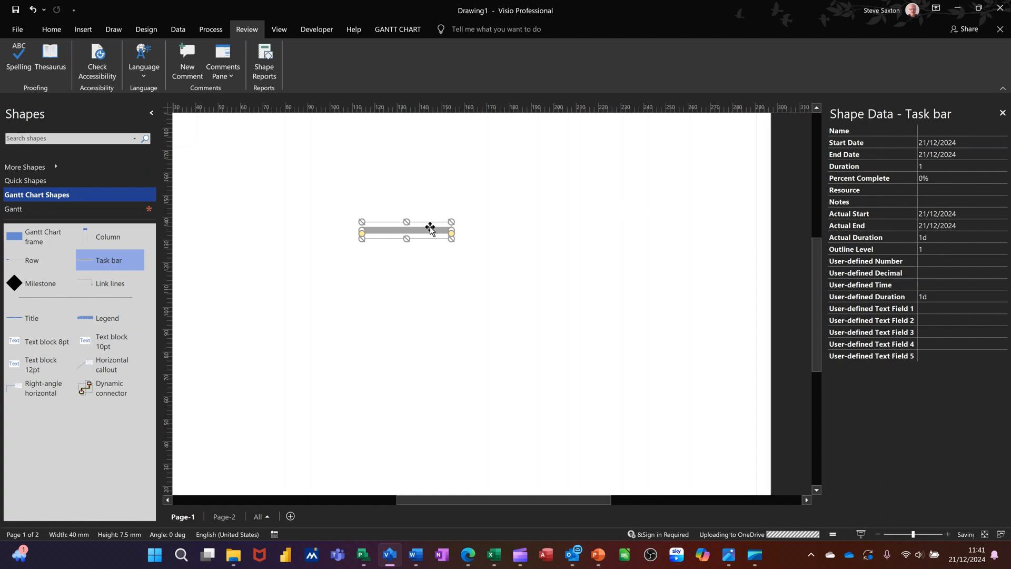
In Define Shape Data, assign sort keys: Name 1, Duration 4, Percent Complete 5, Resource 6
{"action": "right_click", "coordinate": [406, 230]}
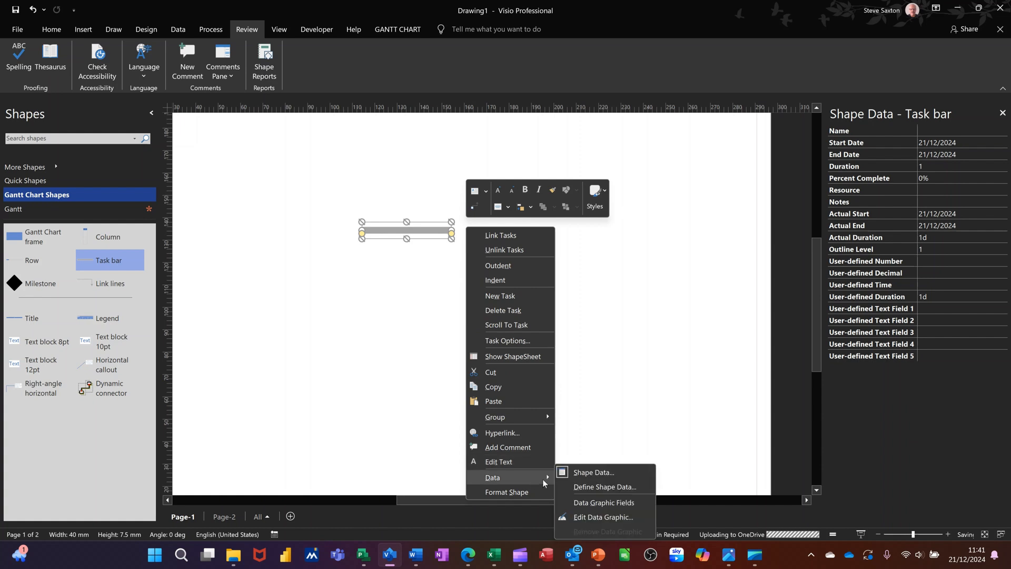
{"action": "left_click", "coordinate": [575, 467]}
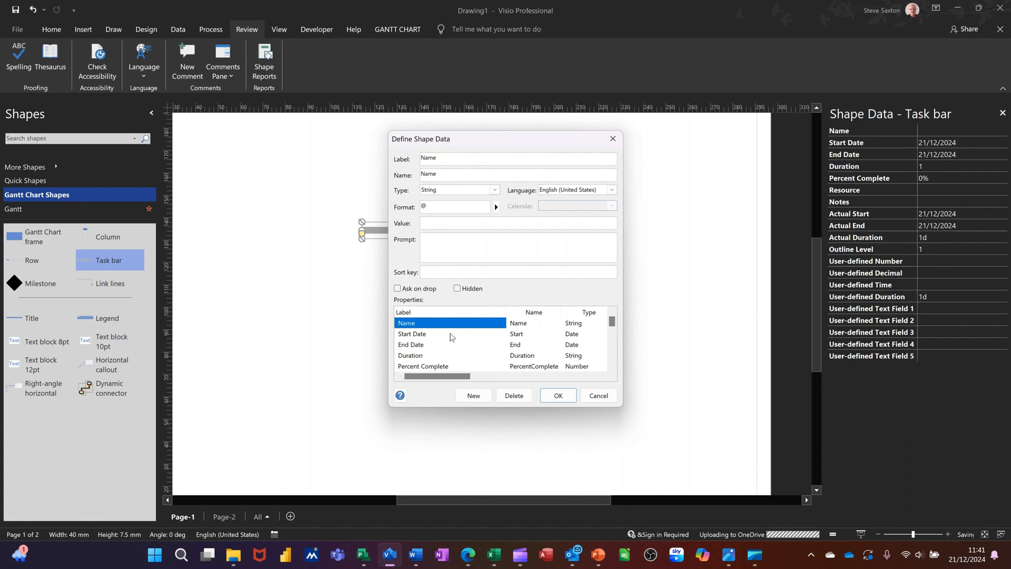
{"action": "mouse_move", "coordinate": [543, 287]}
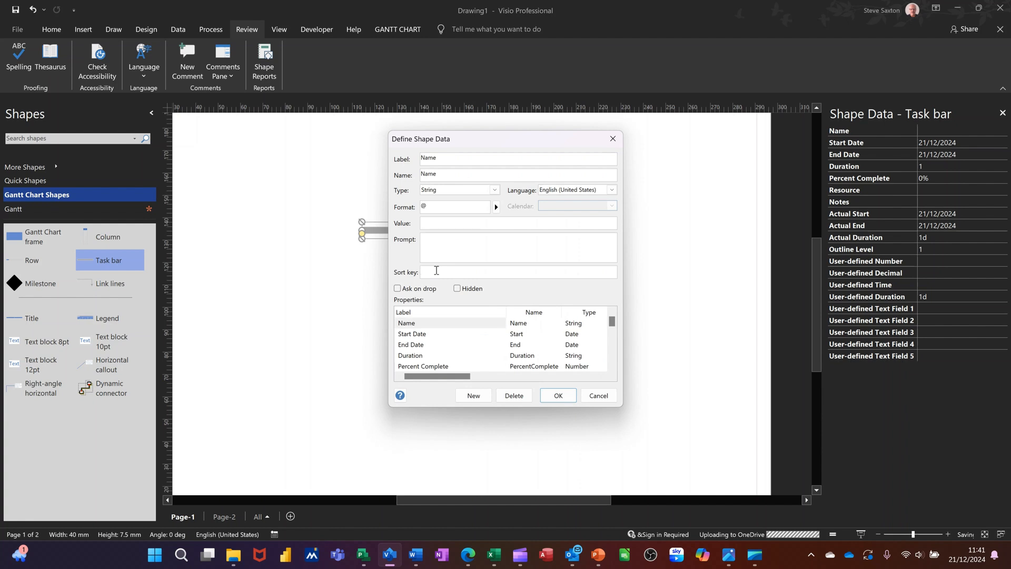
{"action": "type", "text": "1"}
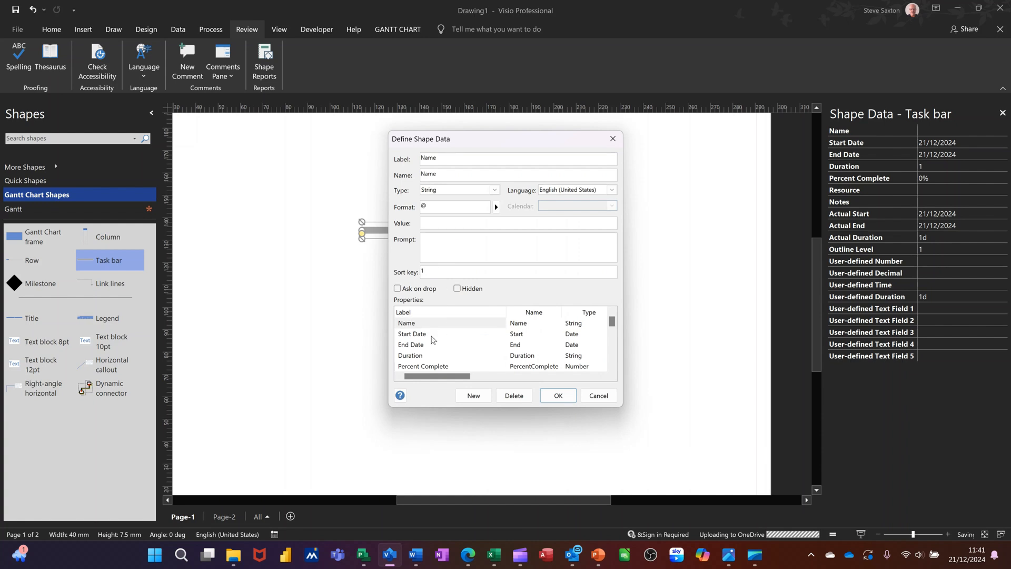
{"action": "left_click", "coordinate": [412, 333]}
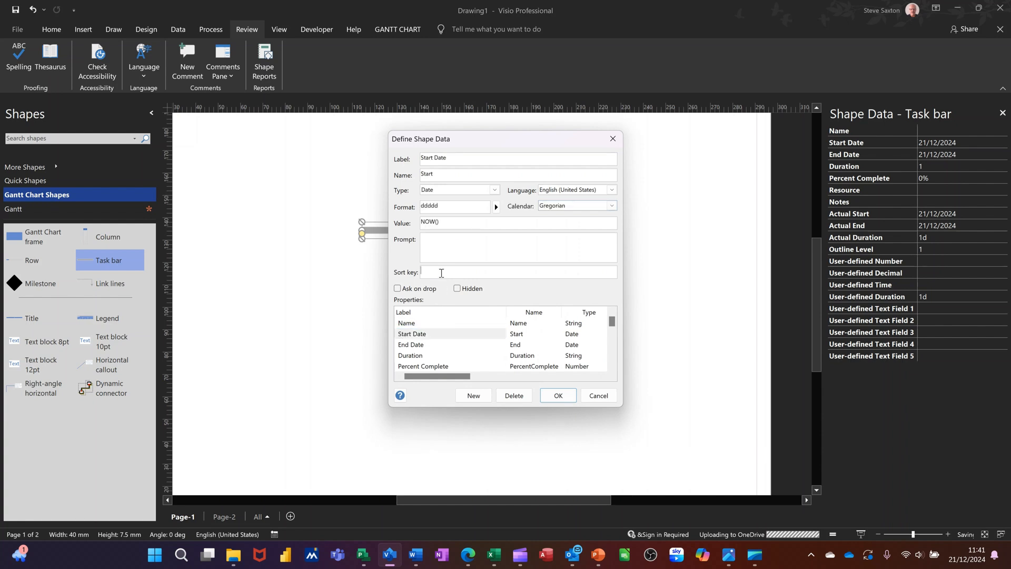
{"action": "left_click", "coordinate": [411, 344]}
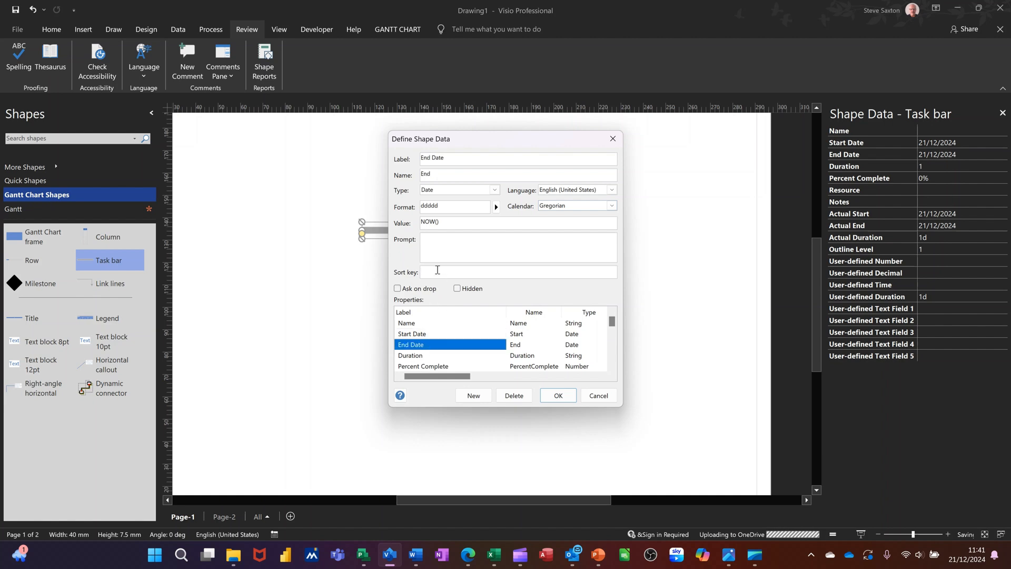
{"action": "left_click", "coordinate": [410, 355]}
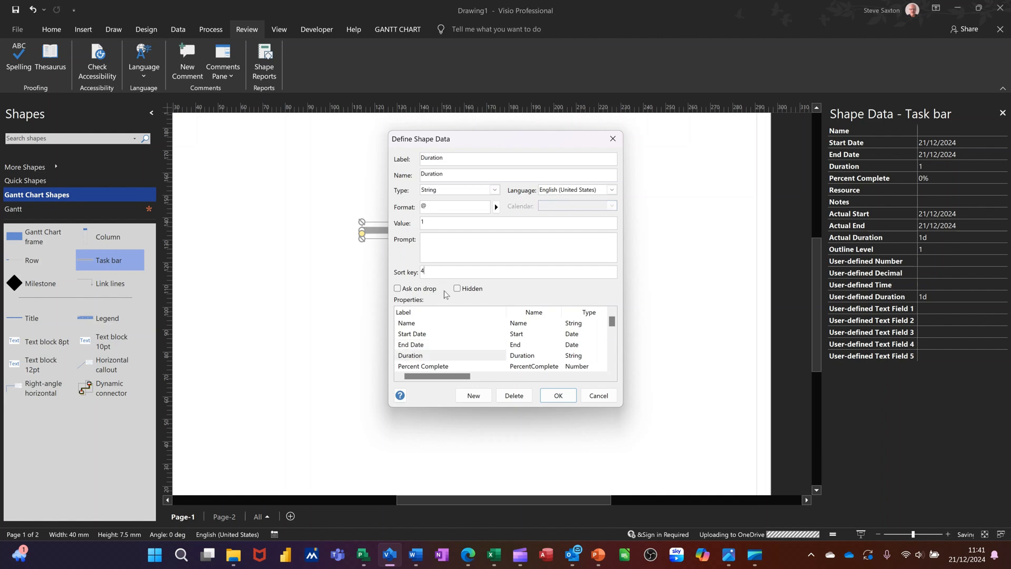
{"action": "mouse_move", "coordinate": [442, 369]}
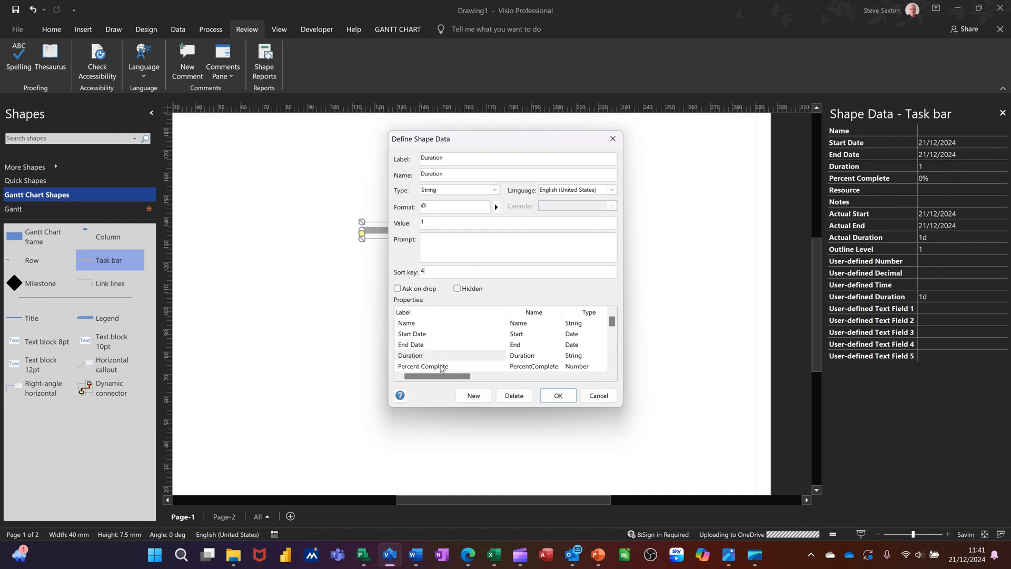
{"action": "left_click", "coordinate": [423, 366]}
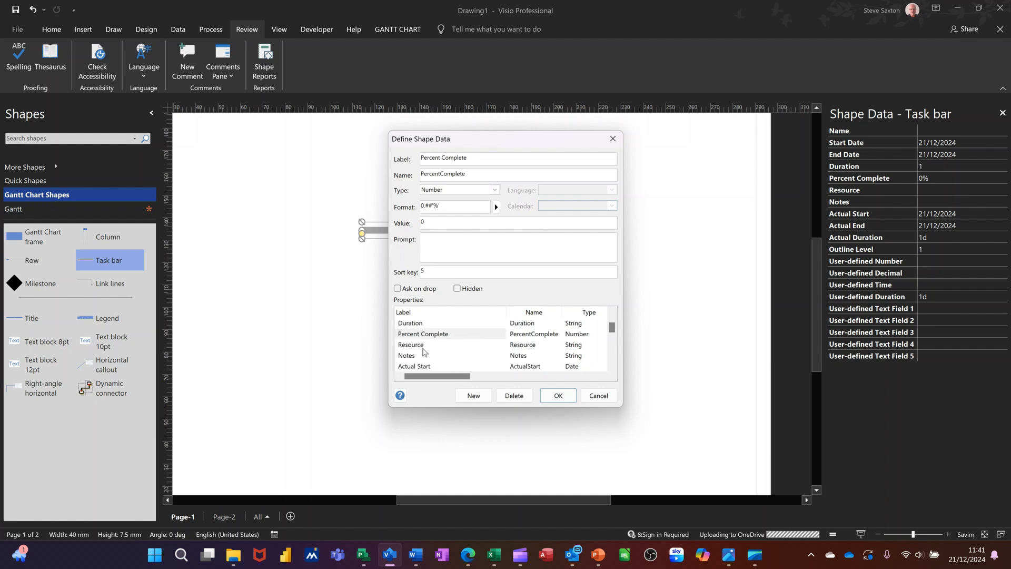
{"action": "left_click", "coordinate": [410, 345]}
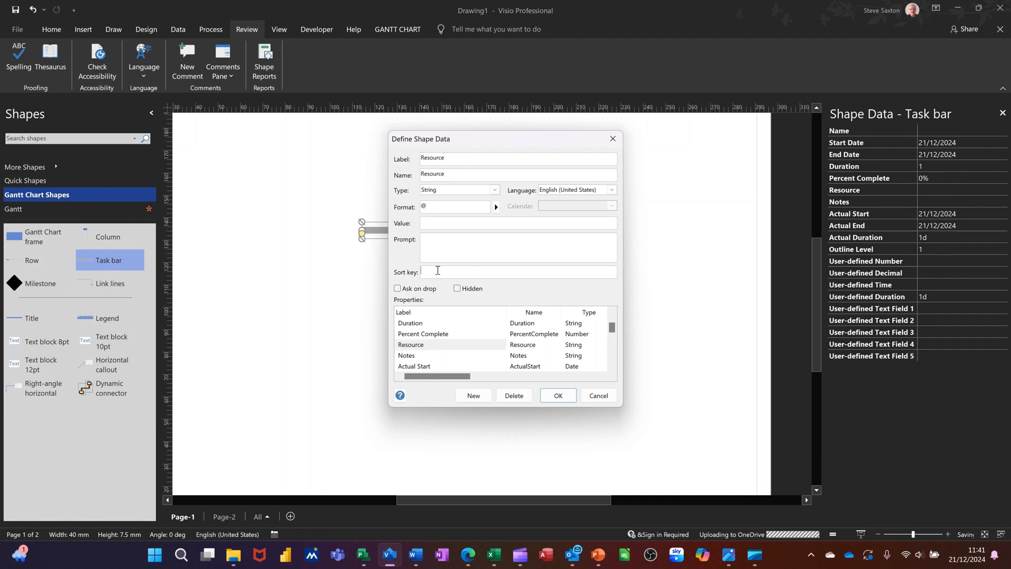
{"action": "type", "text": "6"}
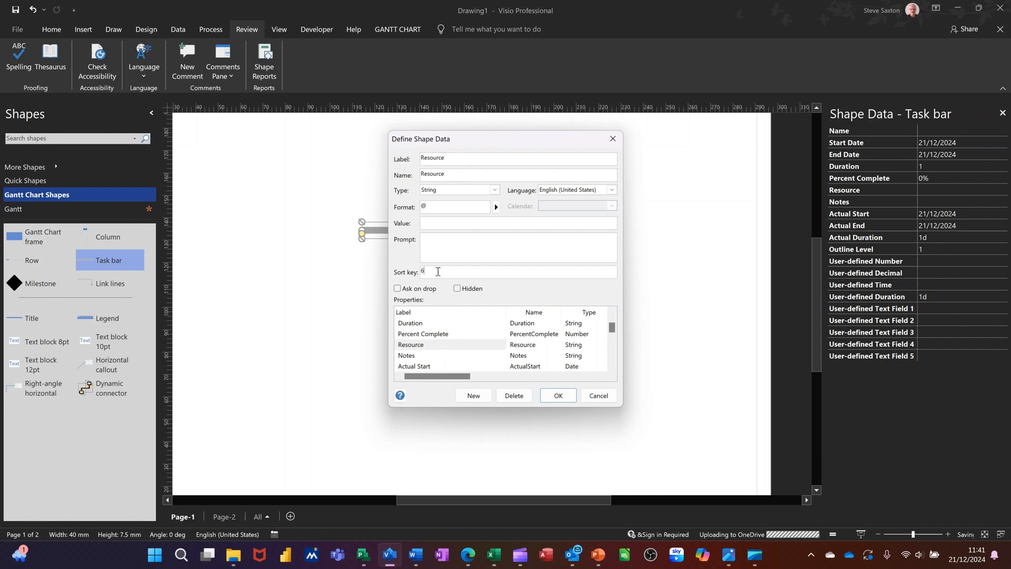
Delete the Actual Start, Actual End, Actual Duration and Outline Level data fields
{"action": "scroll", "scroll_direction": "down", "scroll_amount": 3}
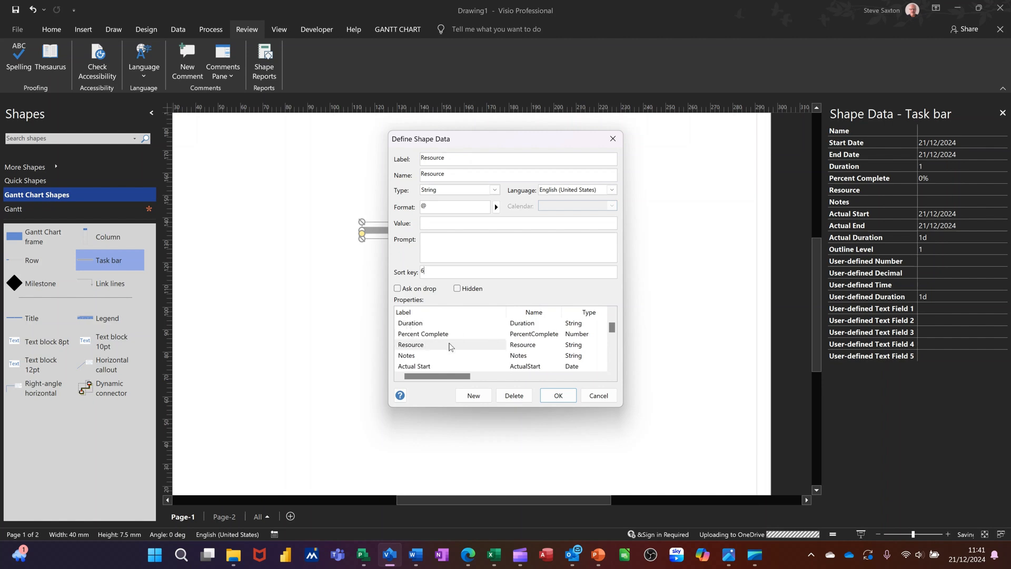
{"action": "scroll", "scroll_direction": "down", "scroll_amount": 3}
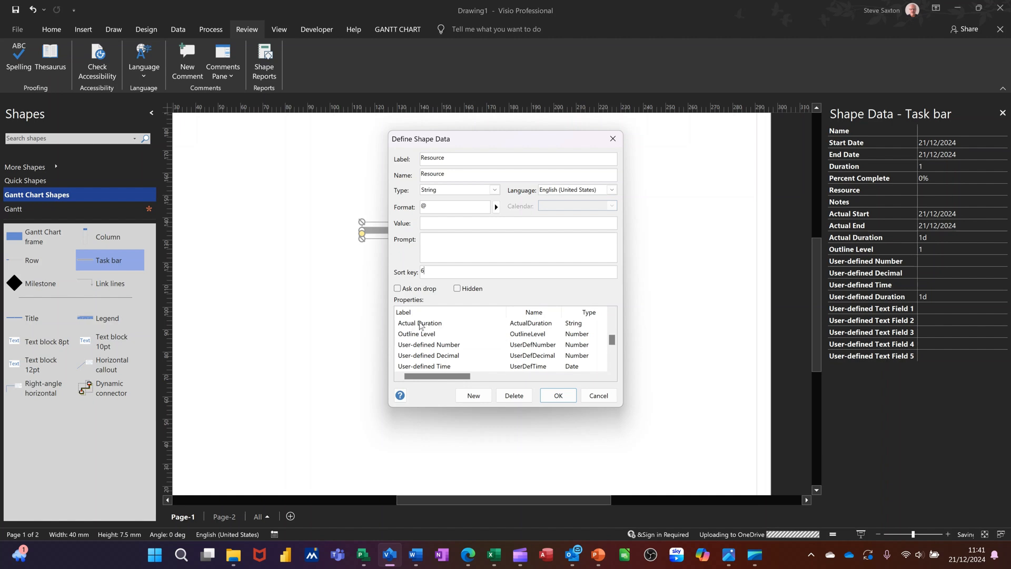
{"action": "left_click", "coordinate": [414, 333]}
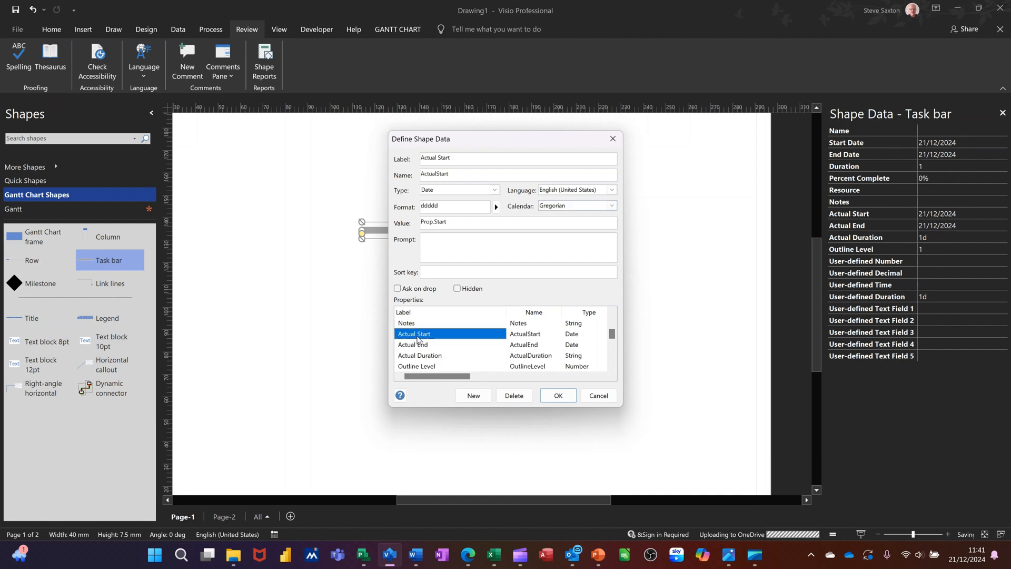
{"action": "left_click", "coordinate": [413, 334]}
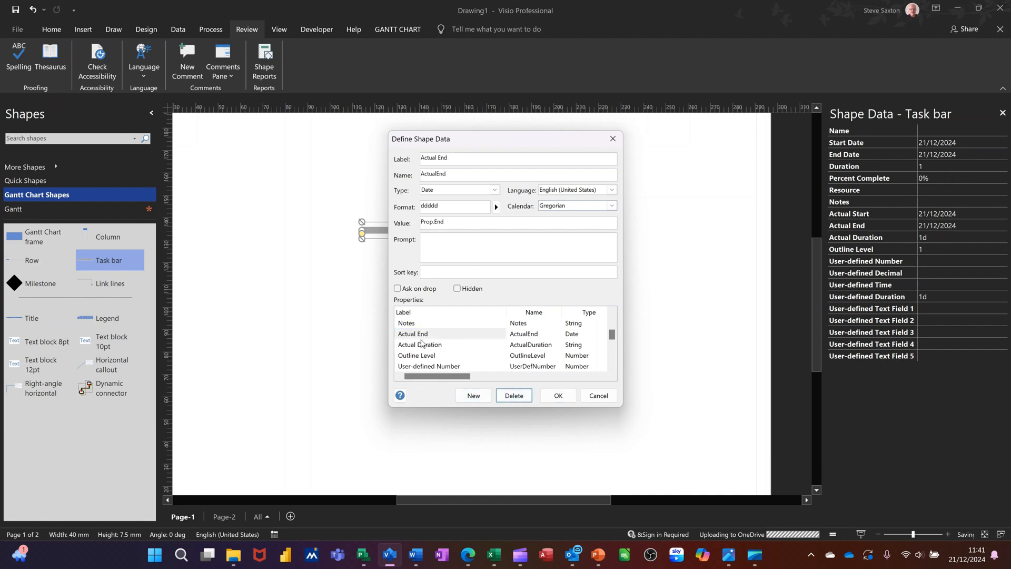
{"action": "left_click", "coordinate": [420, 344]}
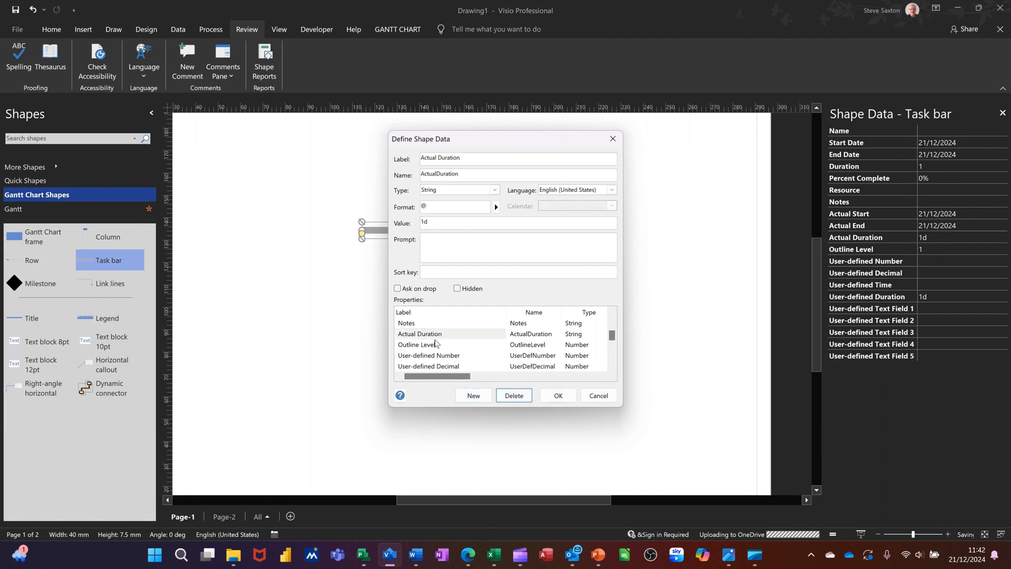
{"action": "left_click", "coordinate": [419, 333]}
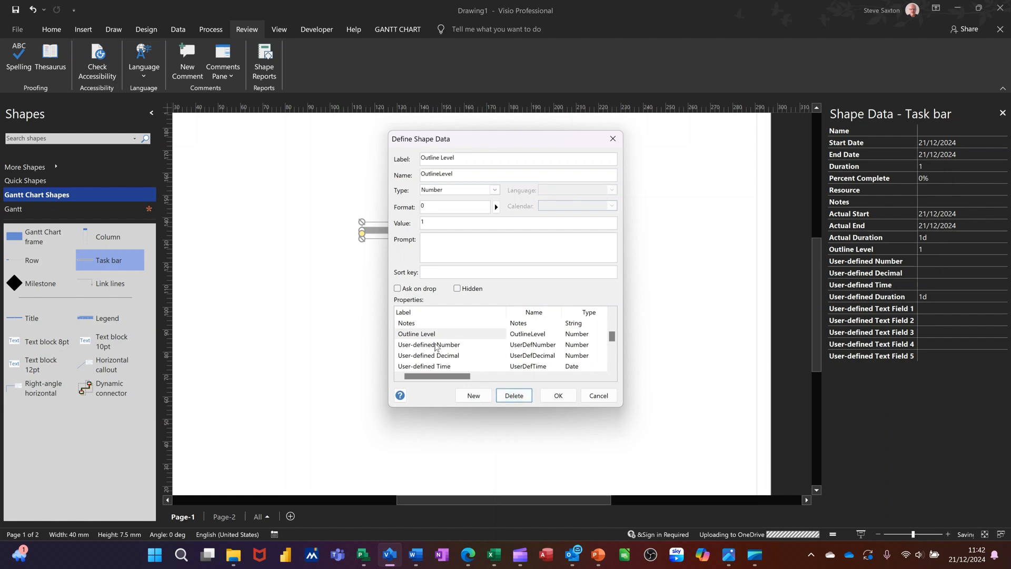
{"action": "left_click", "coordinate": [429, 333]}
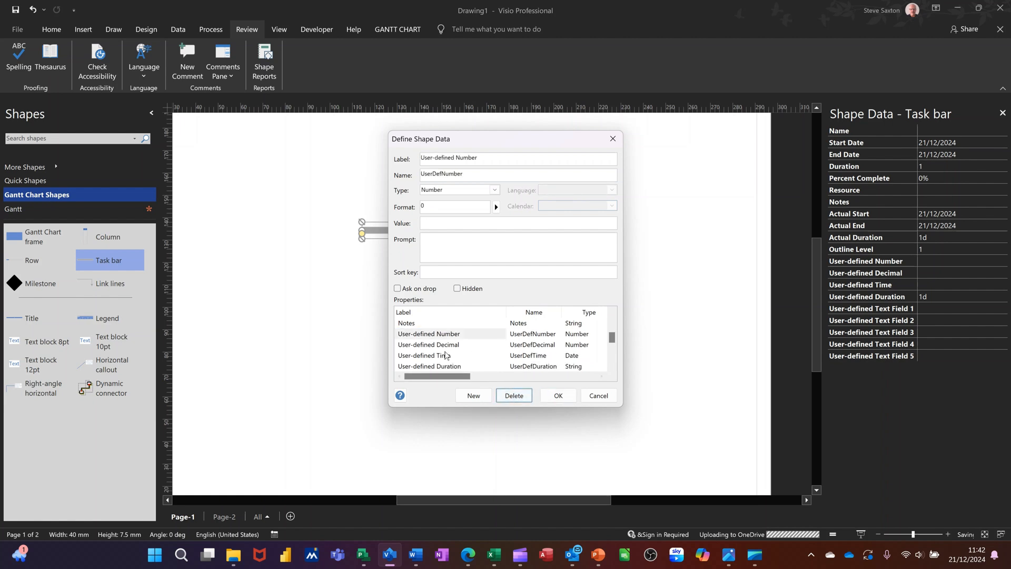
Delete the User-defined Number, Decimal, Time, Duration and Text 1–4 fields, then confirm
{"action": "left_click", "coordinate": [429, 345]}
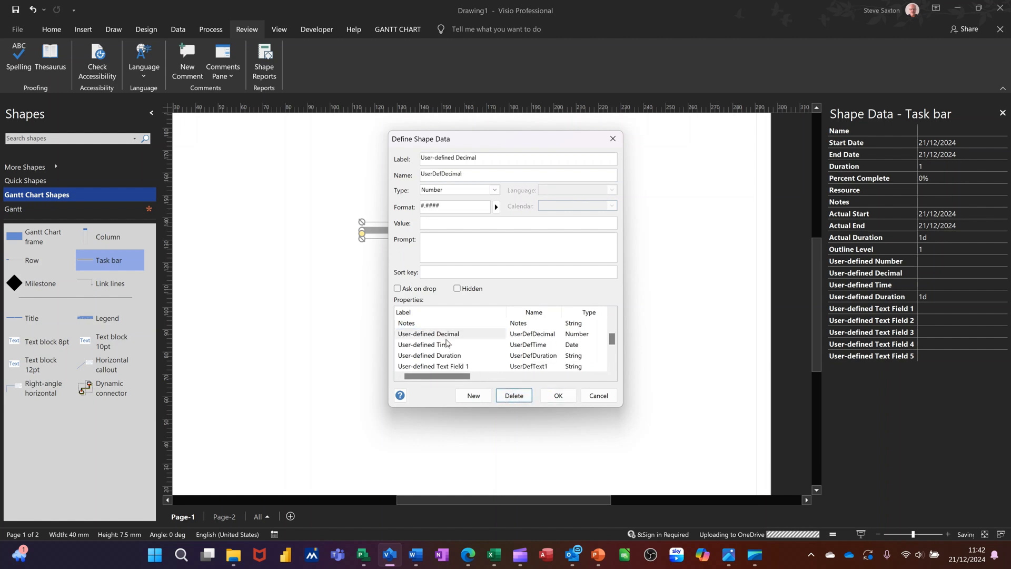
{"action": "left_click", "coordinate": [428, 334]}
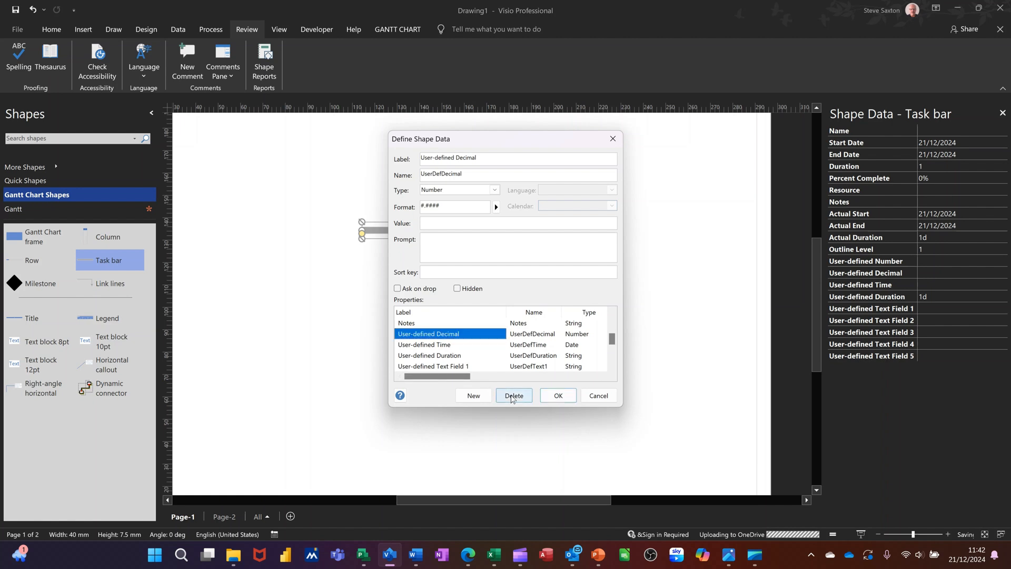
{"action": "left_click", "coordinate": [514, 395]}
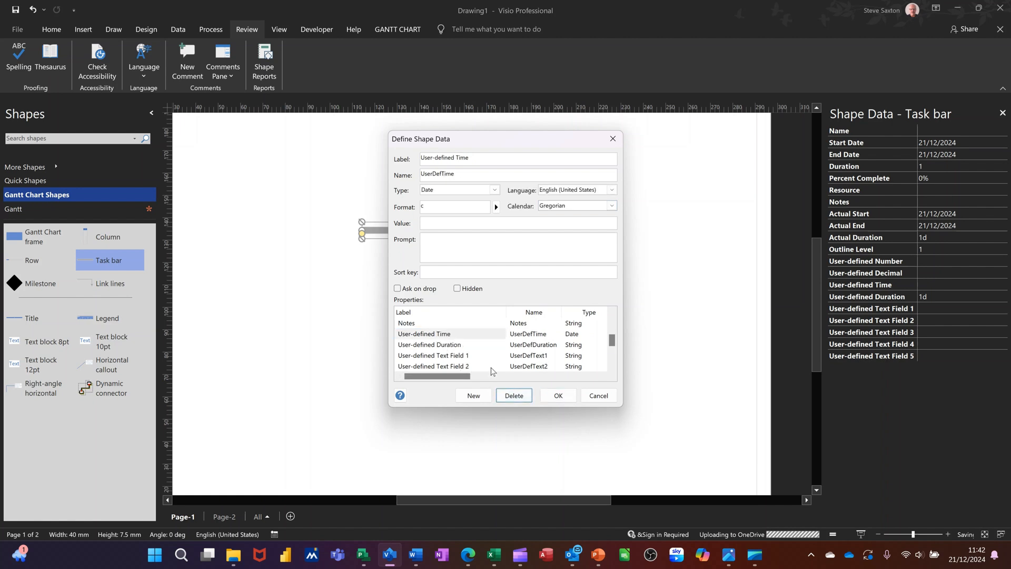
{"action": "left_click", "coordinate": [430, 333]}
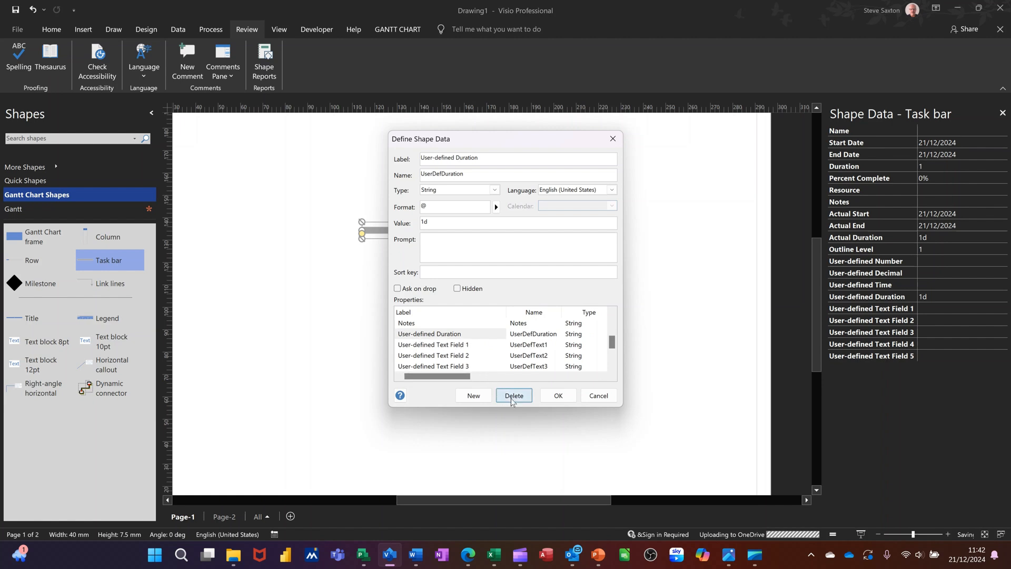
{"action": "left_click", "coordinate": [514, 395]}
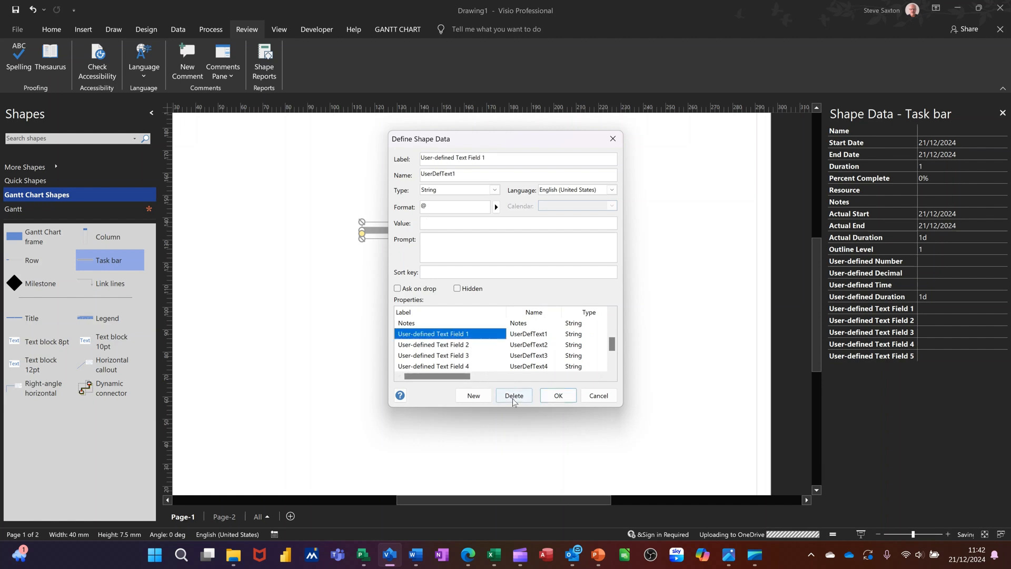
{"action": "left_click", "coordinate": [513, 395]}
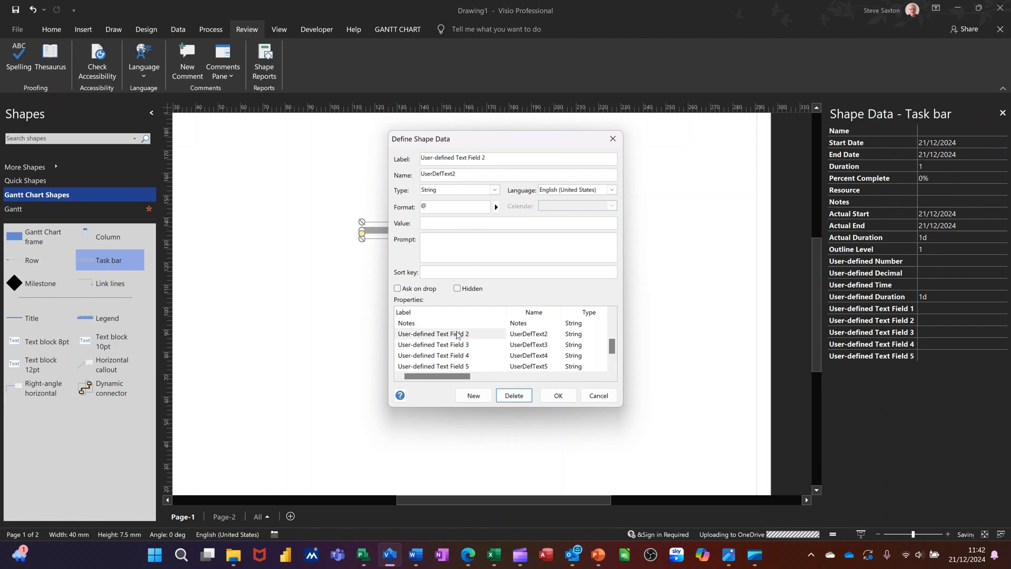
{"action": "left_click", "coordinate": [434, 333]}
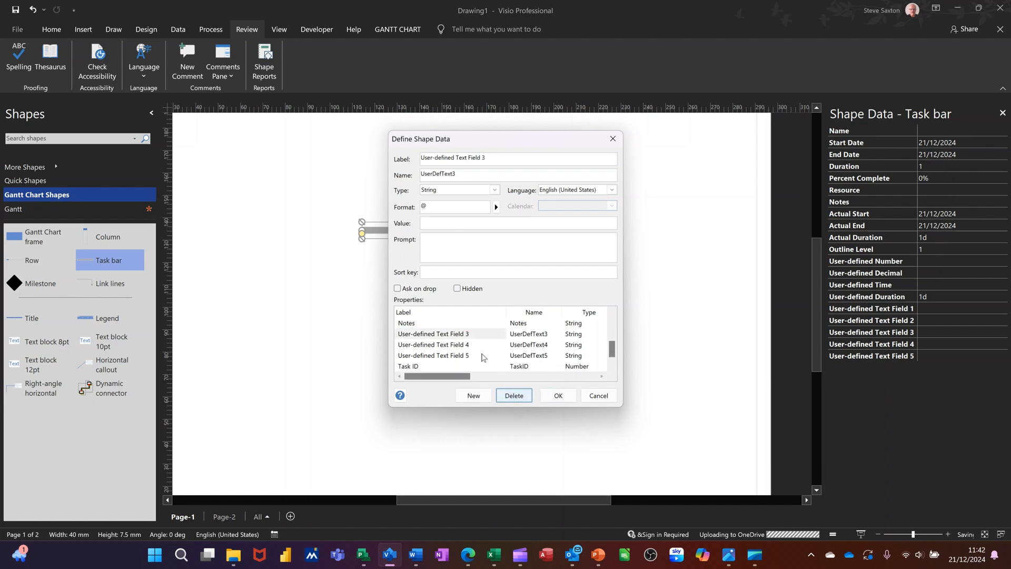
{"action": "left_click", "coordinate": [514, 395]}
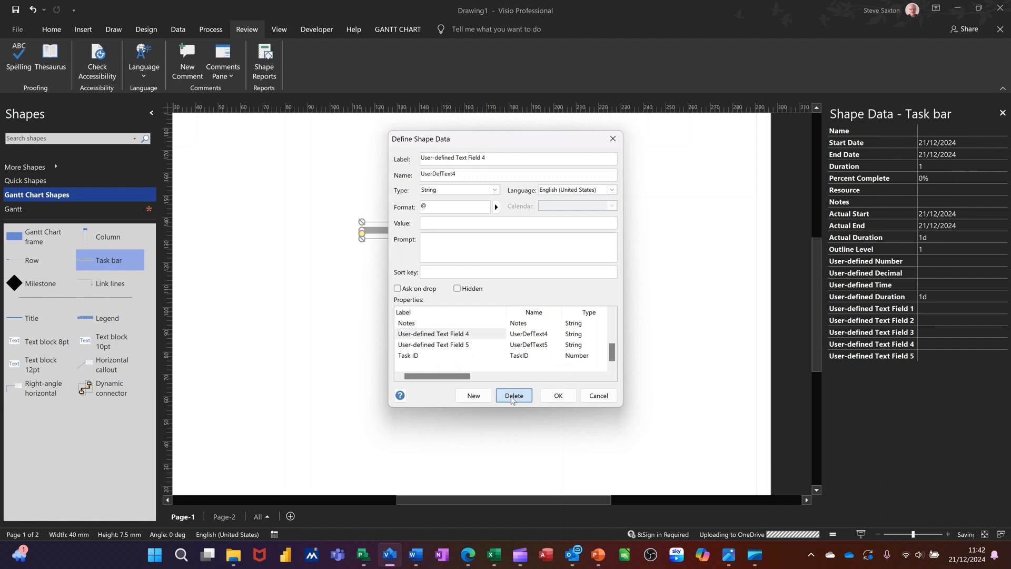
{"action": "left_click", "coordinate": [449, 333]}
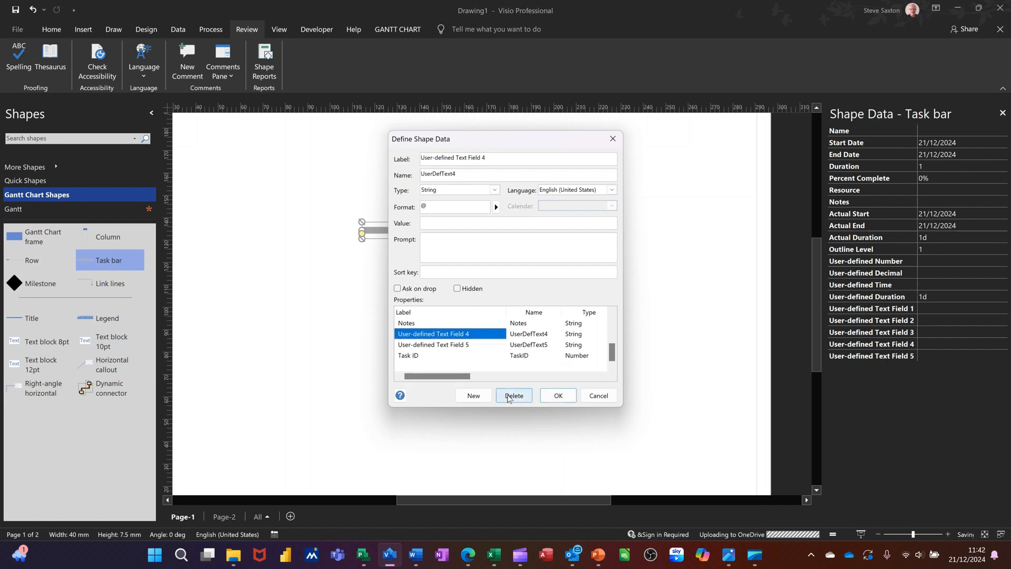
{"action": "left_click", "coordinate": [513, 396]}
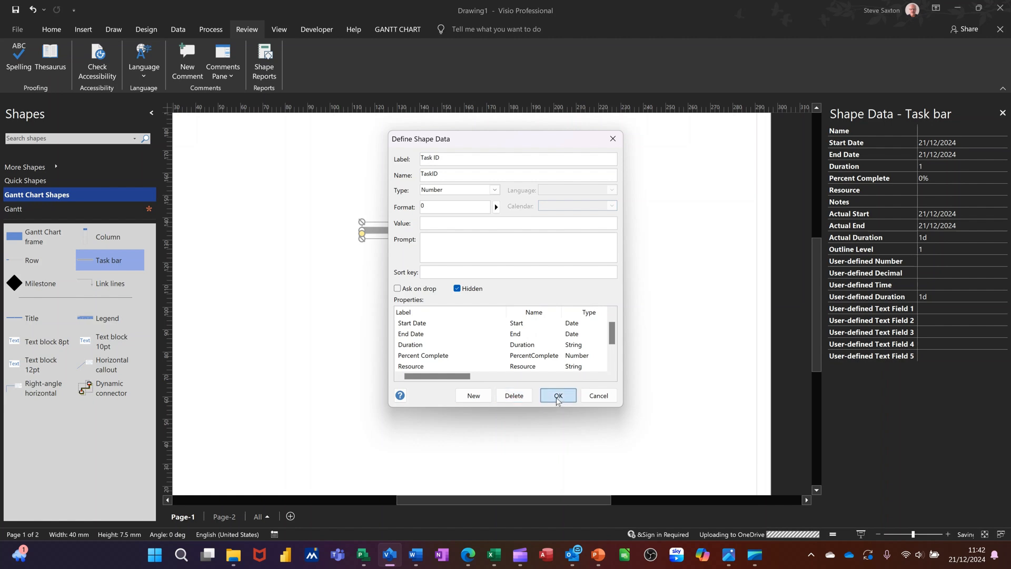
{"action": "left_click", "coordinate": [557, 396]}
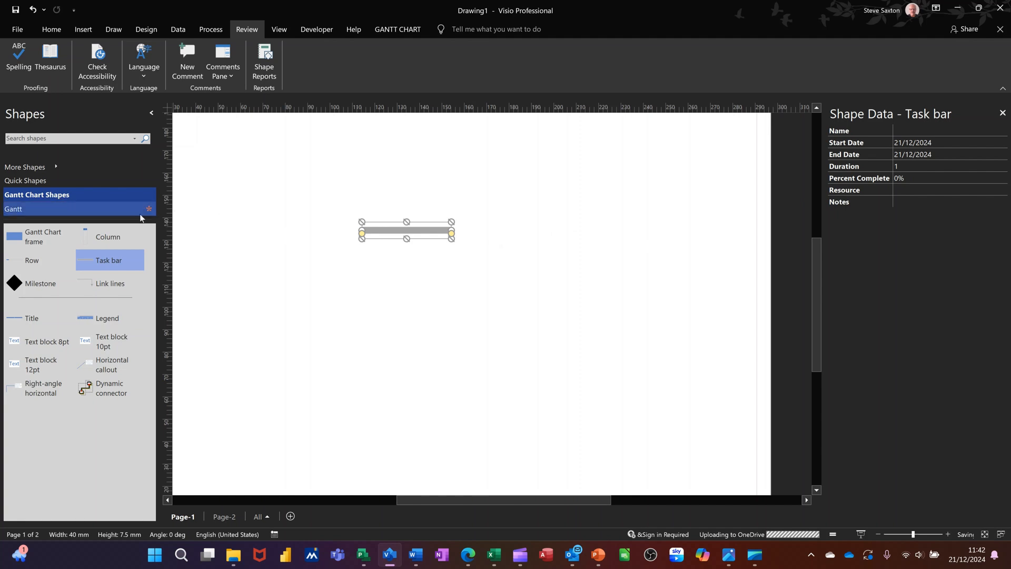
Add the task bar to the custom Gantt stencil and rename Master.6 to Gant1
{"action": "left_click", "coordinate": [37, 195]}
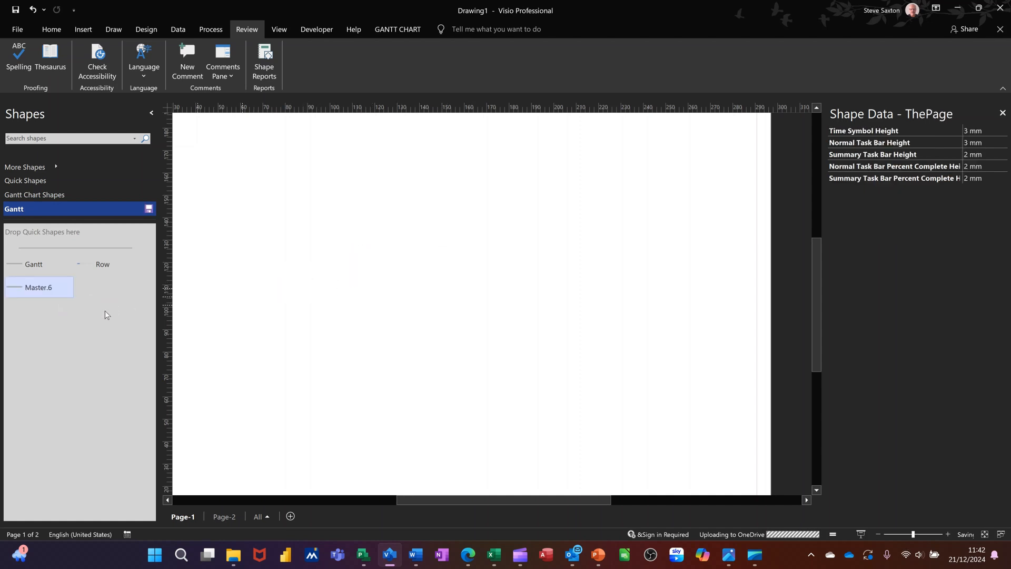
{"action": "left_click", "coordinate": [38, 287]}
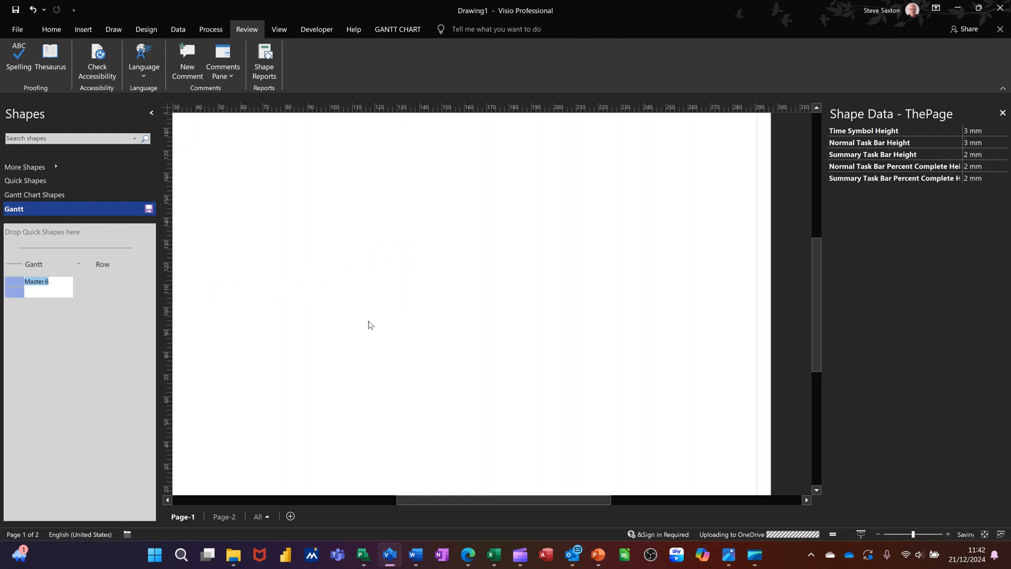
{"action": "type", "text": "Gant1"}
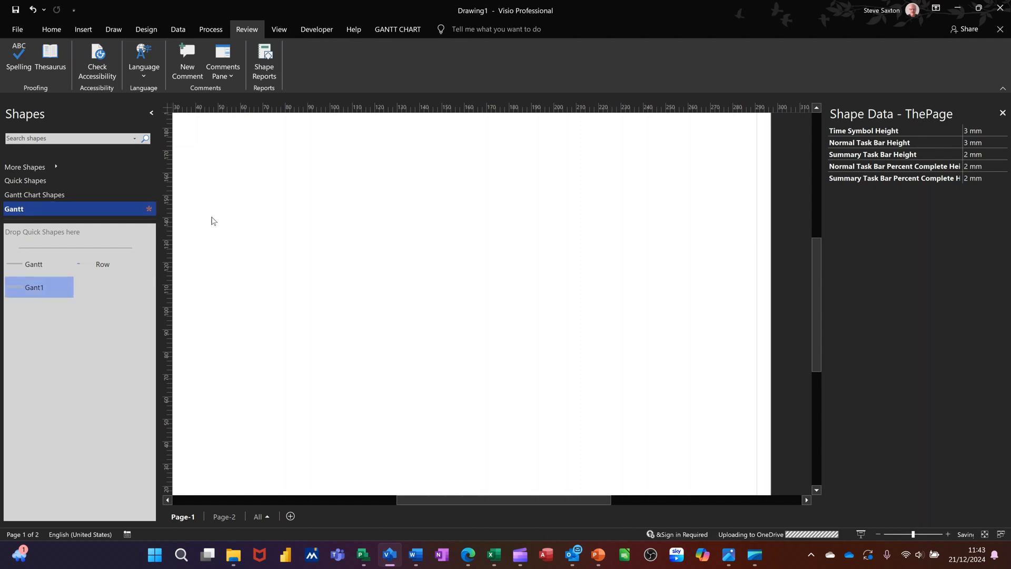
{"action": "left_click", "coordinate": [37, 194]}
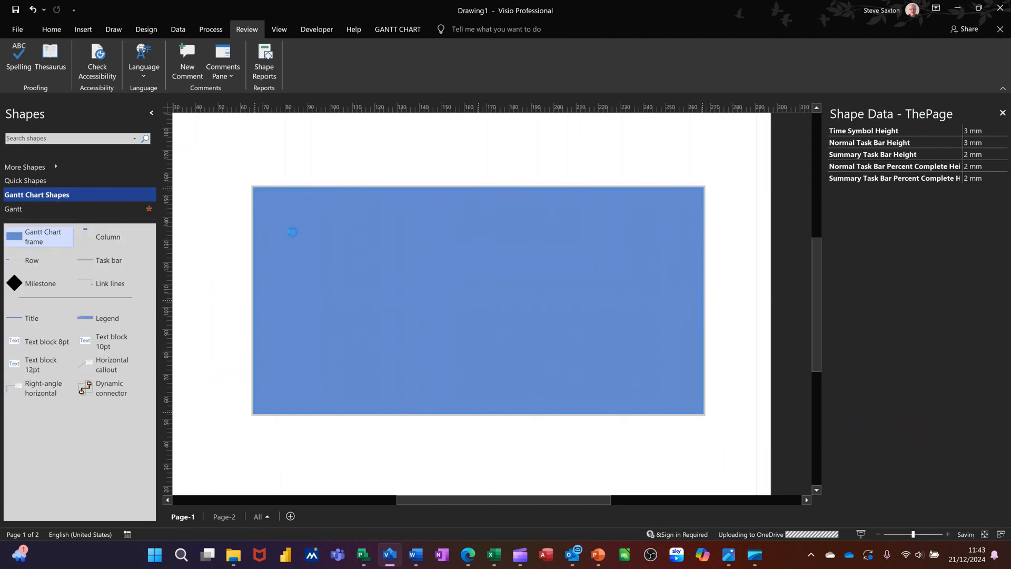
Place a Gantt Chart frame with Number of tasks set to 2
{"action": "double_click", "coordinate": [291, 233]}
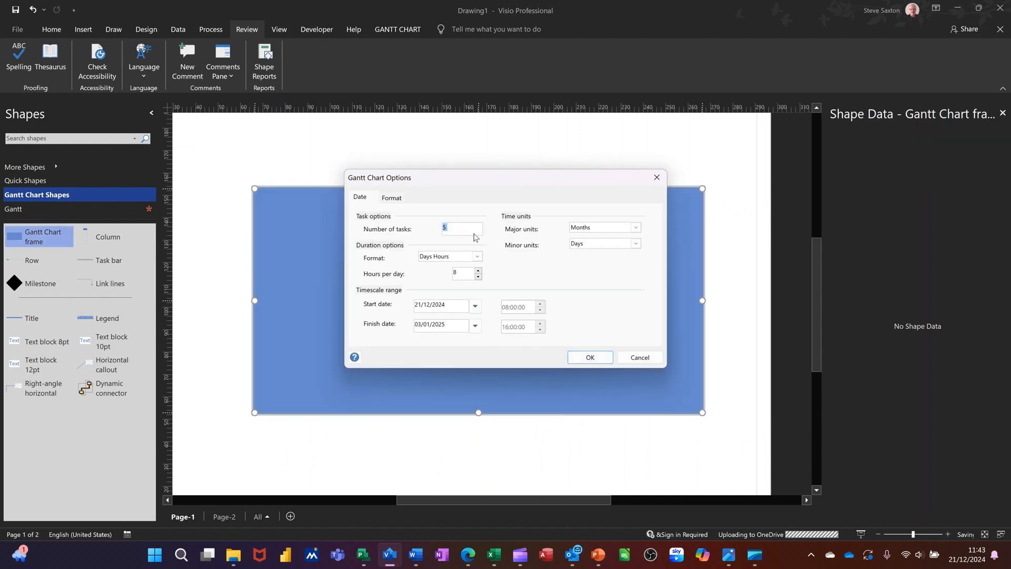
{"action": "type", "text": "2"}
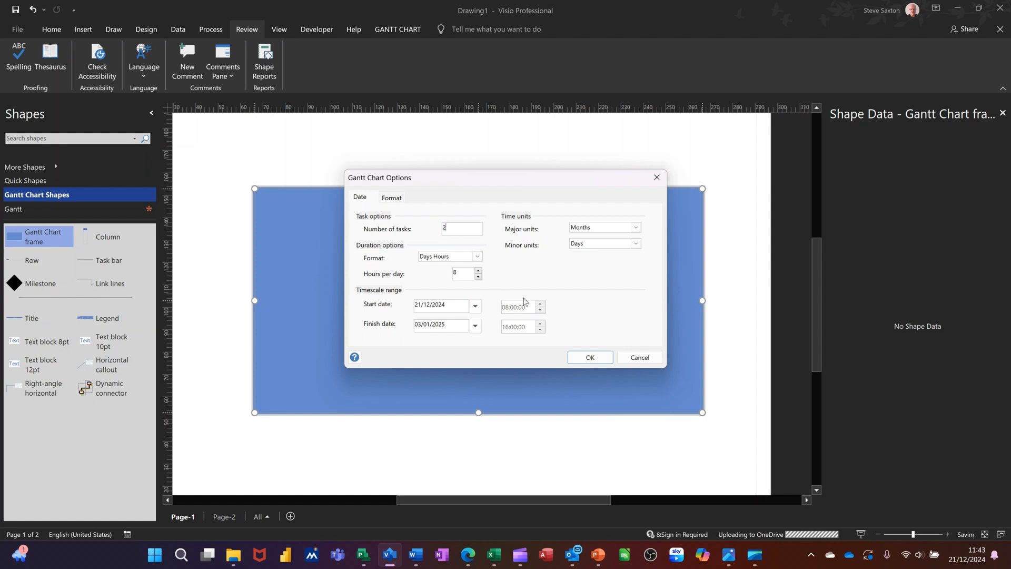
{"action": "left_click", "coordinate": [589, 357]}
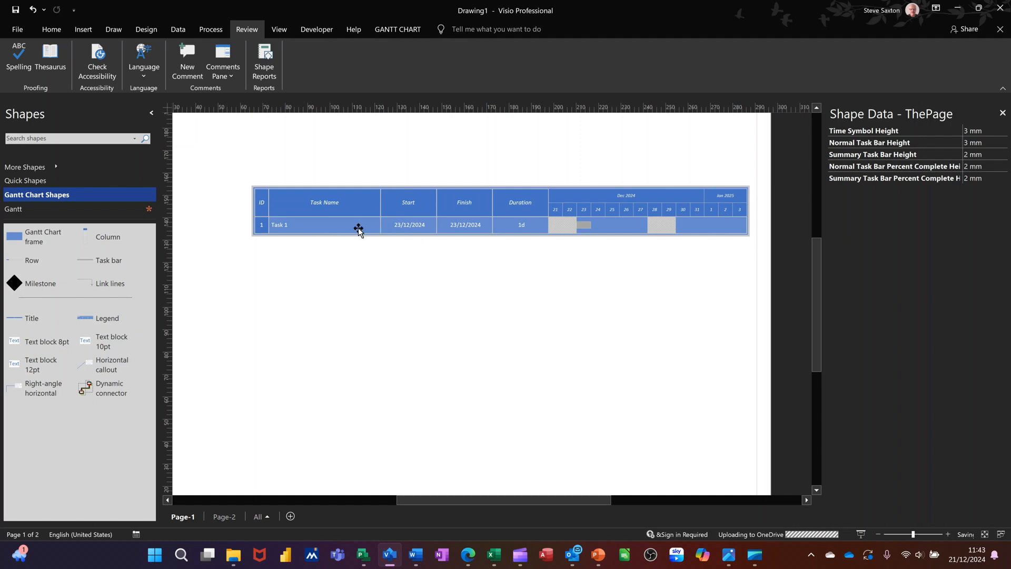
{"action": "mouse_move", "coordinate": [310, 226]}
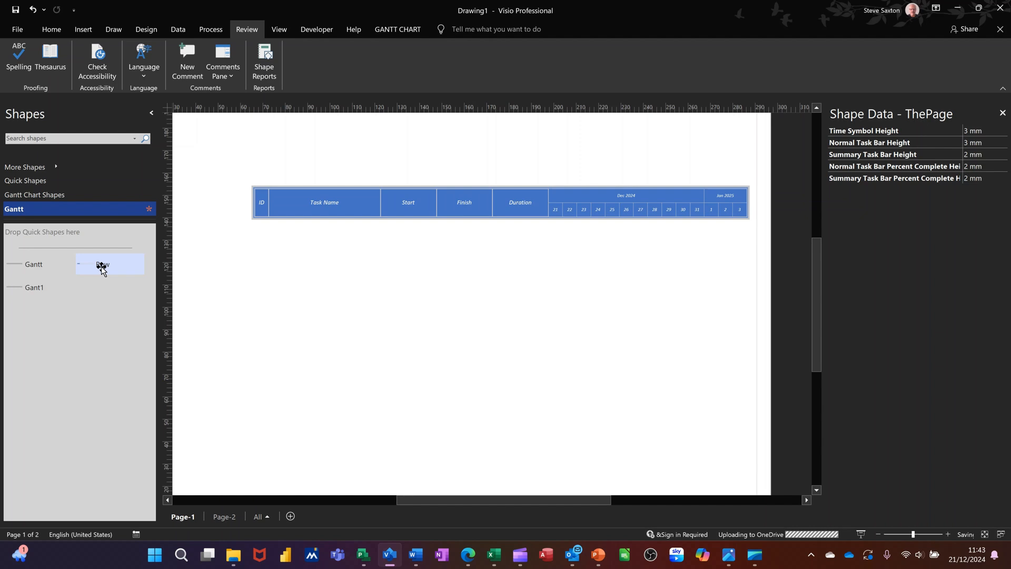
Drop the Gant1 master under the chart header, replacing Task 1 with a blank ID 1 row
{"action": "left_click_drag", "start_coordinate": [102, 264], "coordinate": [284, 226]}
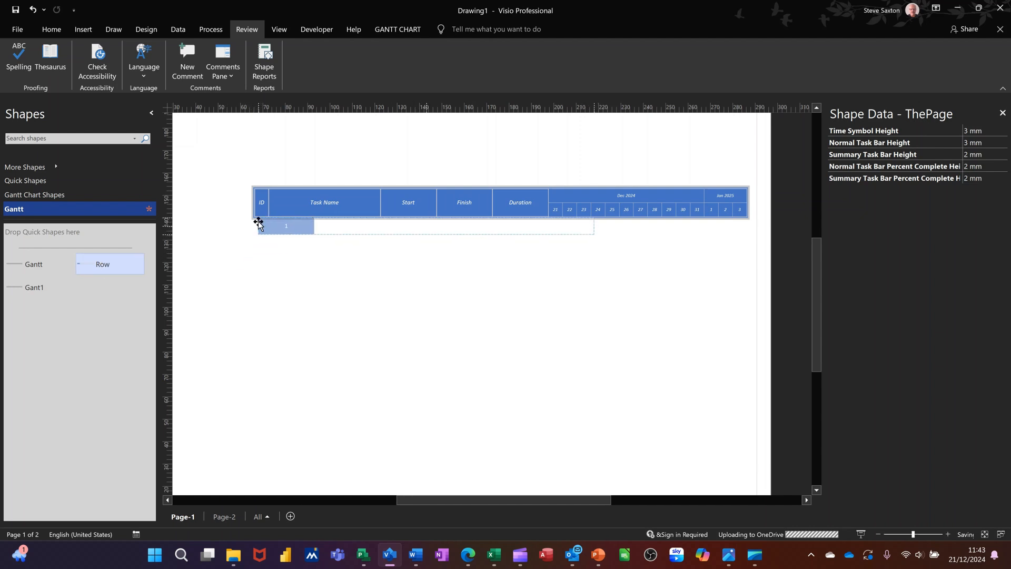
{"action": "left_click", "coordinate": [286, 226]}
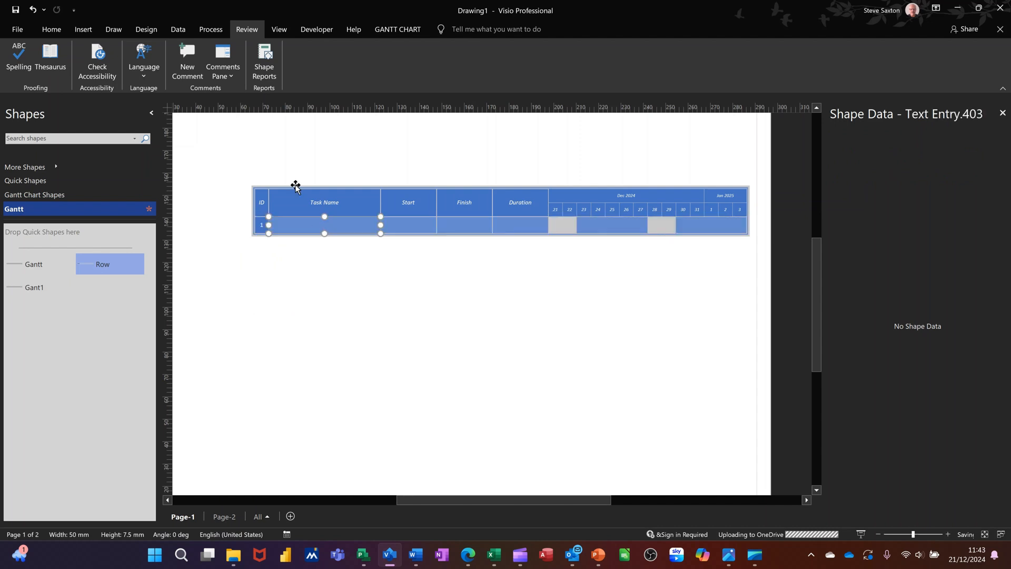
{"action": "mouse_move", "coordinate": [604, 225]}
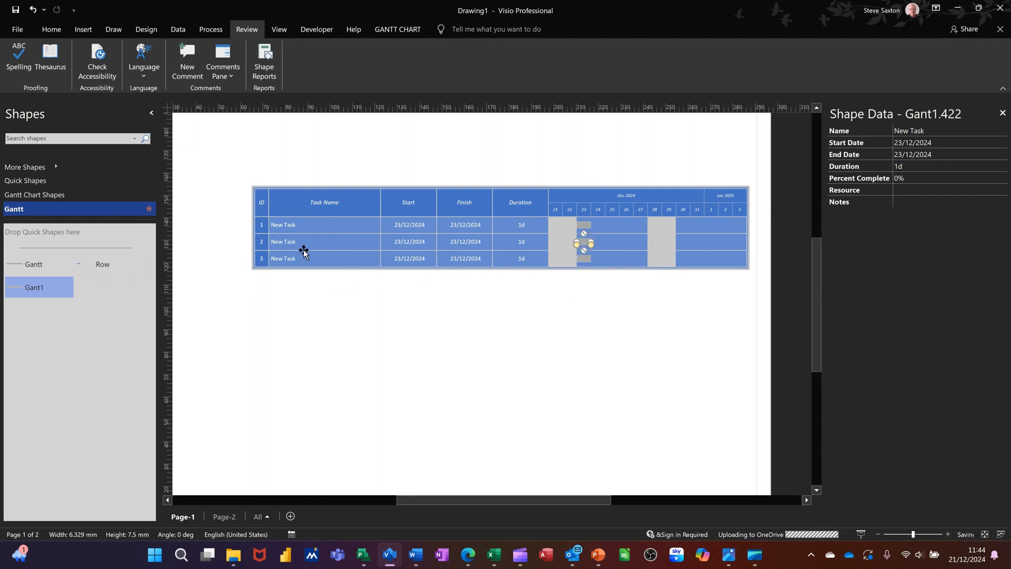
{"action": "mouse_move", "coordinate": [88, 270]}
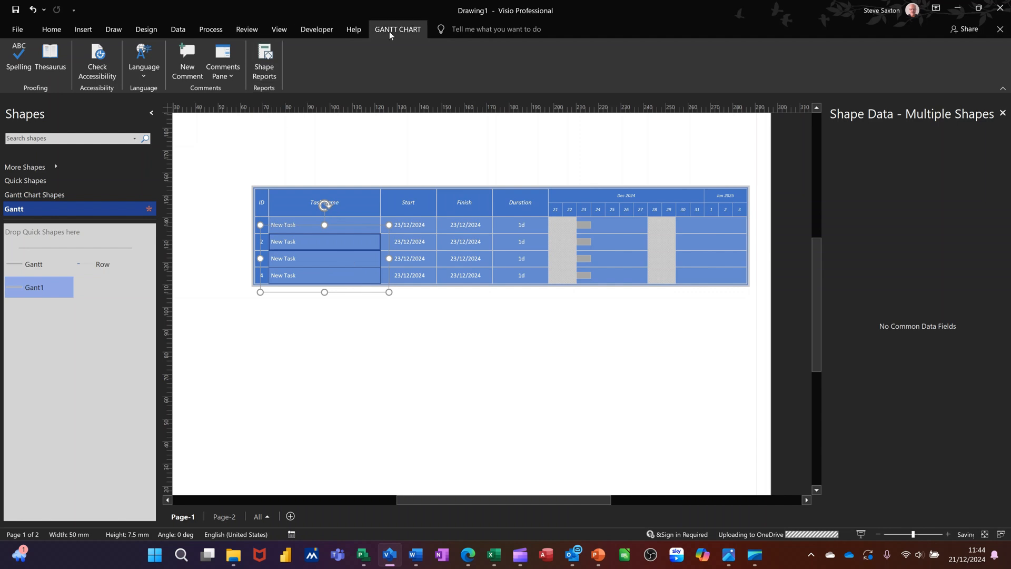
Chain indented tasks of 2, 3 and 4 days under task 1, ending 02/01/2025
{"action": "left_click", "coordinate": [397, 29]}
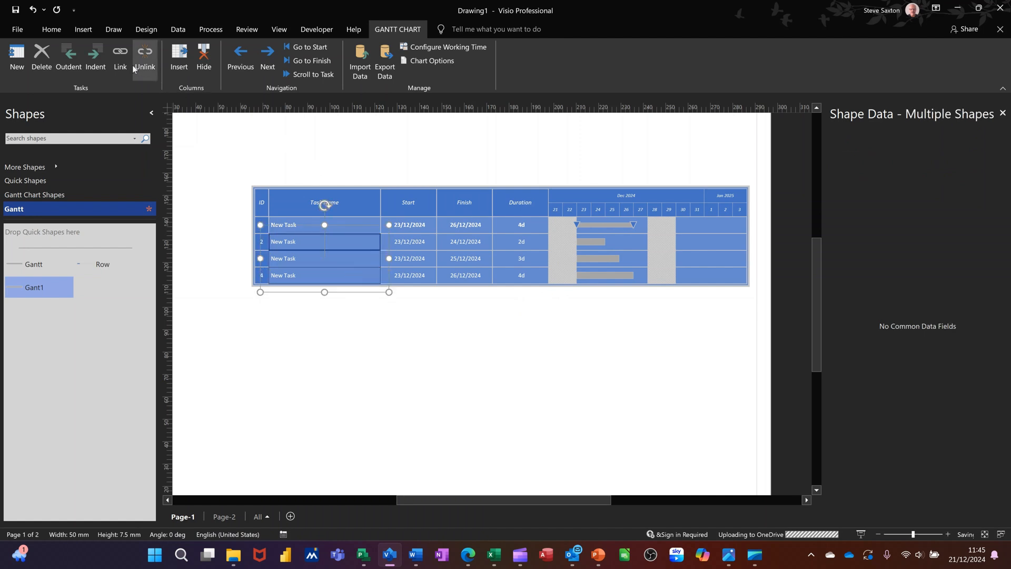
{"action": "left_click", "coordinate": [120, 57]}
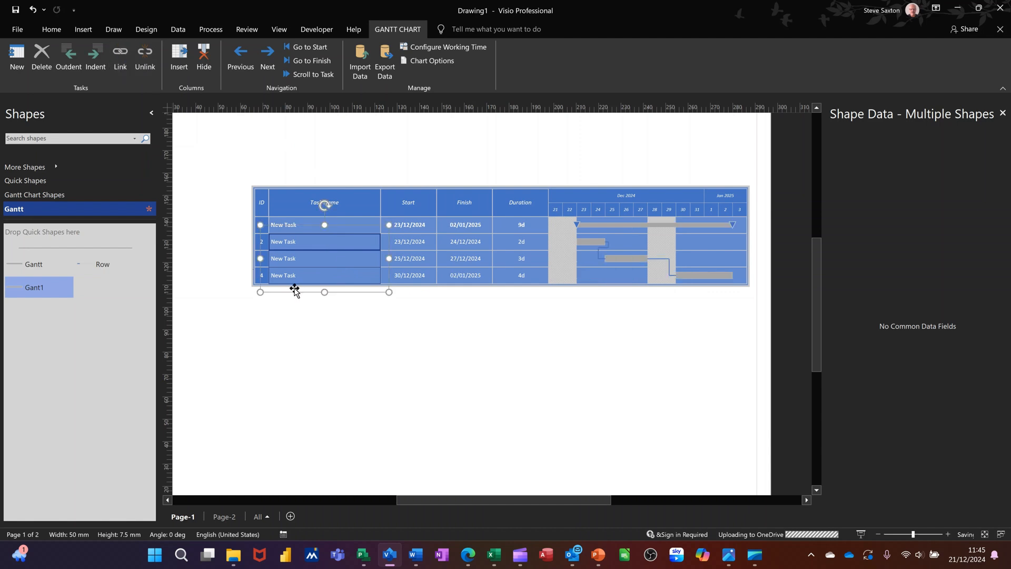
{"action": "mouse_move", "coordinate": [608, 265]}
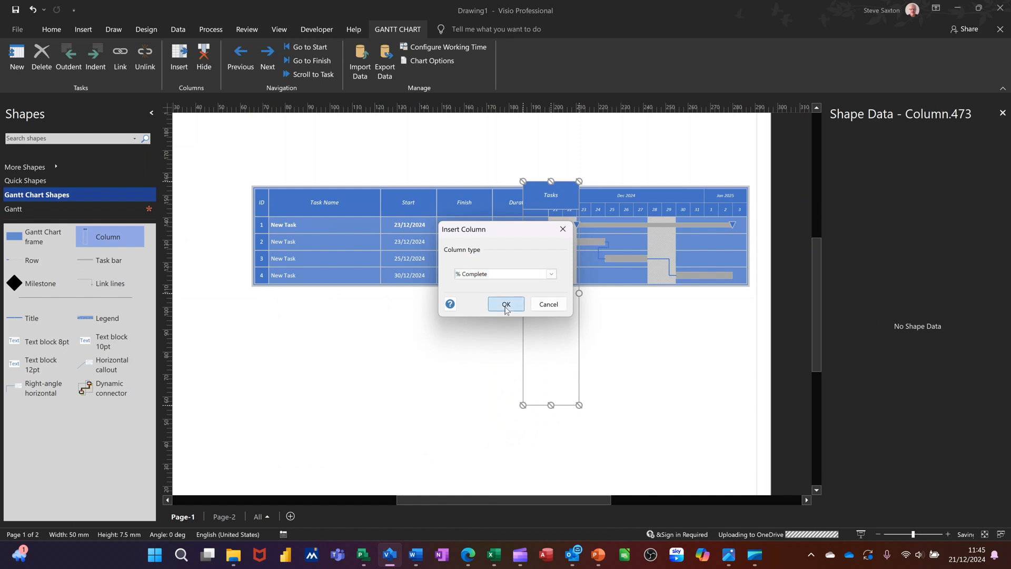
Insert a % Complete column and enter 34%, 23% and 33% for the subtasks
{"action": "left_click", "coordinate": [506, 304]}
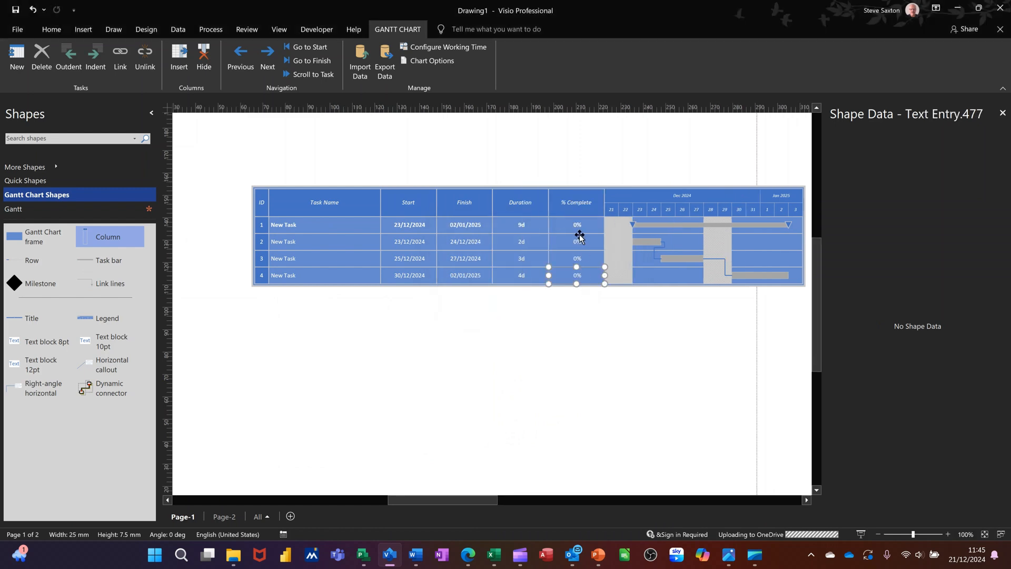
{"action": "left_click", "coordinate": [575, 224]}
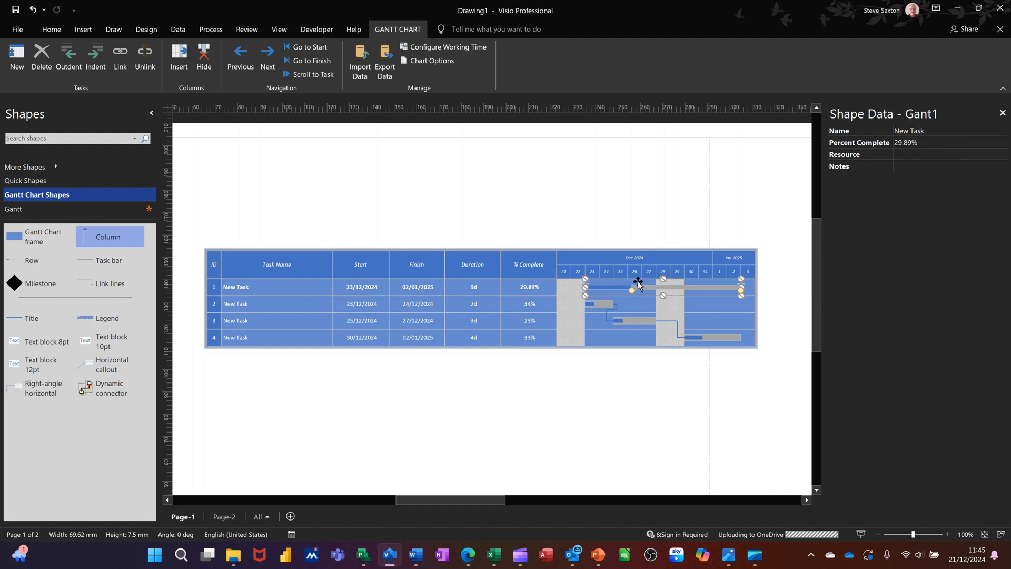
{"action": "mouse_move", "coordinate": [848, 213]}
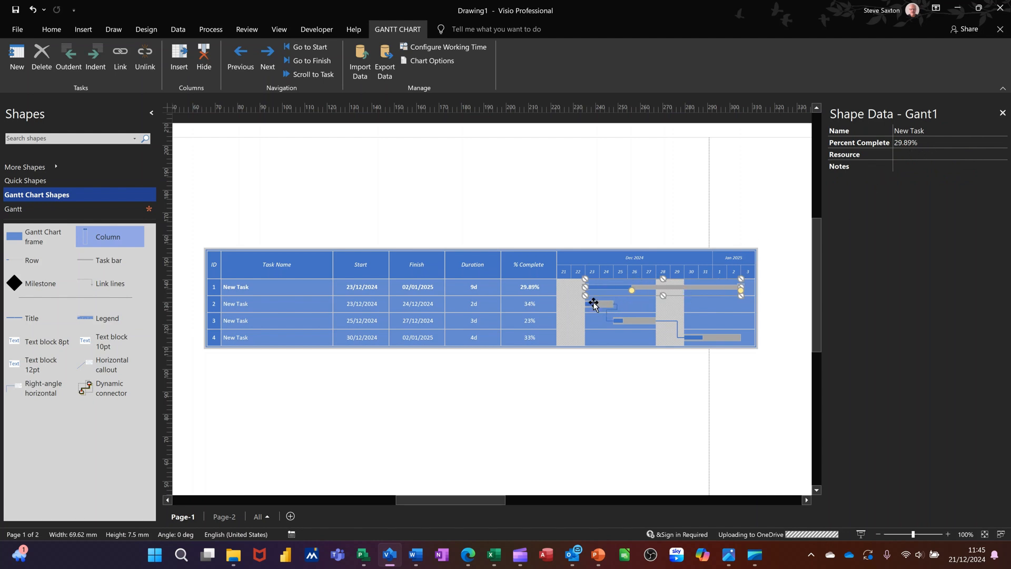
{"action": "left_click", "coordinate": [597, 303]}
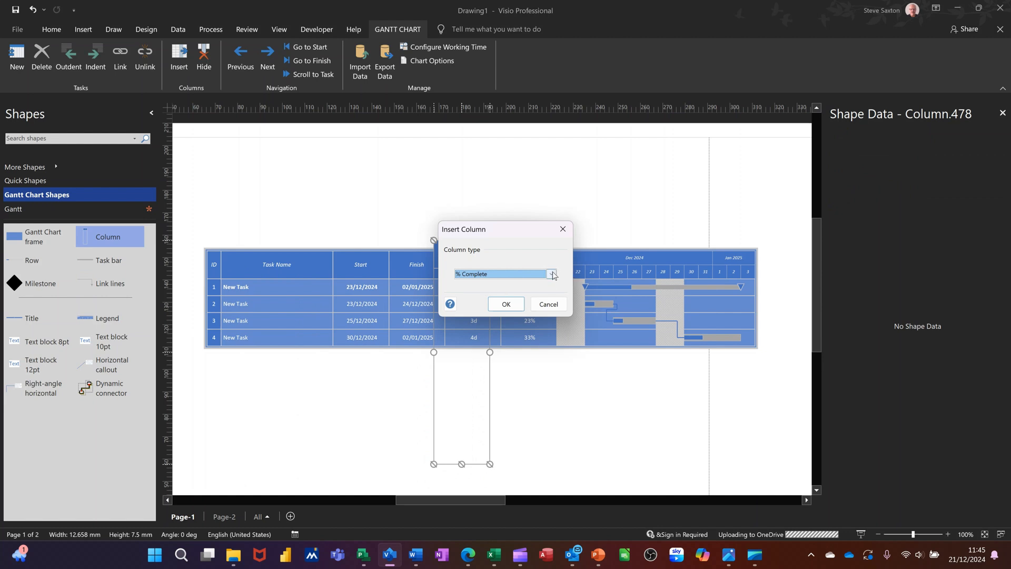
Insert a Resource Names column into the Gantt chart
{"action": "left_click", "coordinate": [552, 274]}
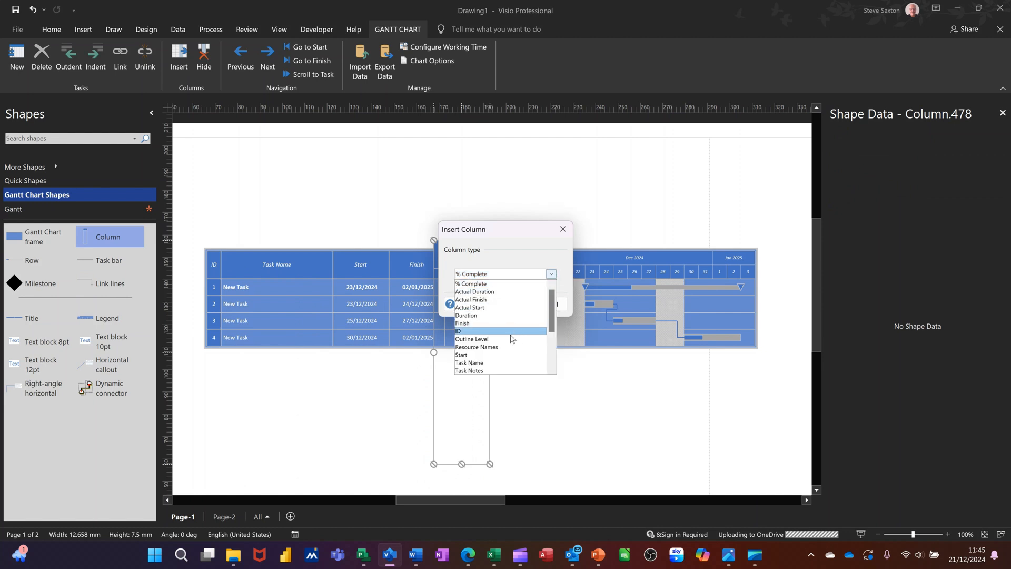
{"action": "left_click", "coordinate": [476, 347]}
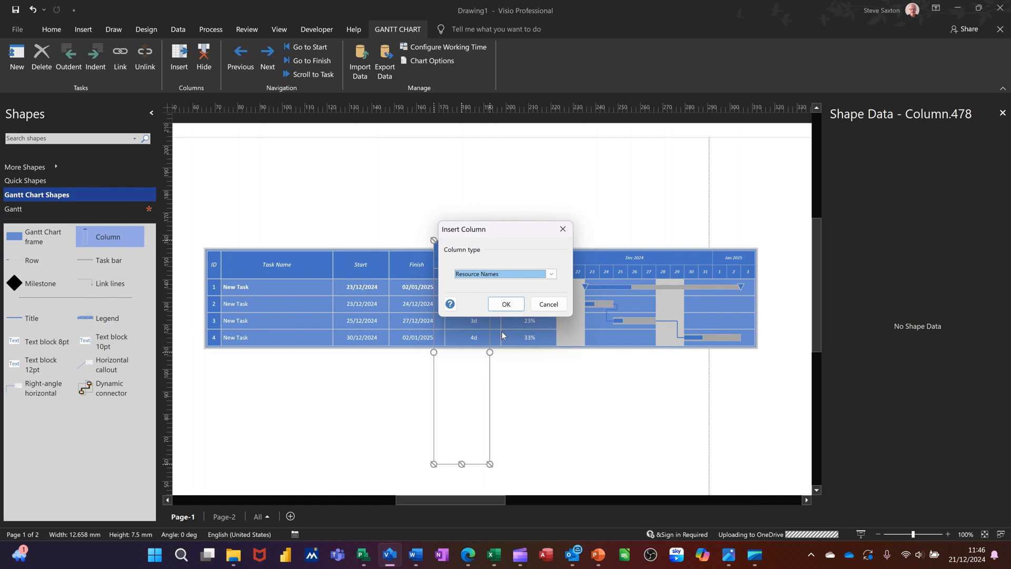
{"action": "left_click", "coordinate": [506, 304]}
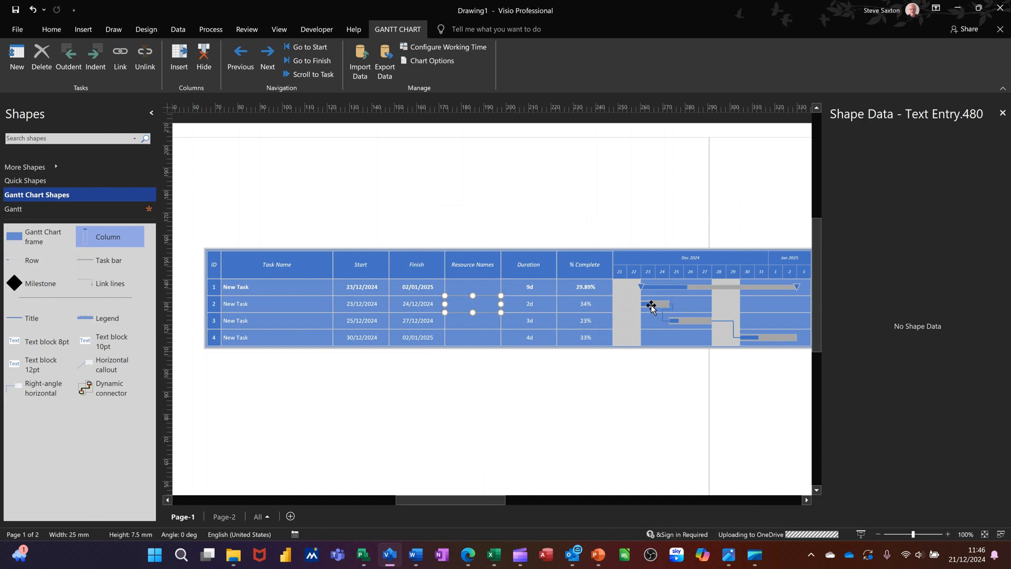
Assign Bob to task 2, Bill to task 3 and Ben to task 4
{"action": "left_click", "coordinate": [653, 308]}
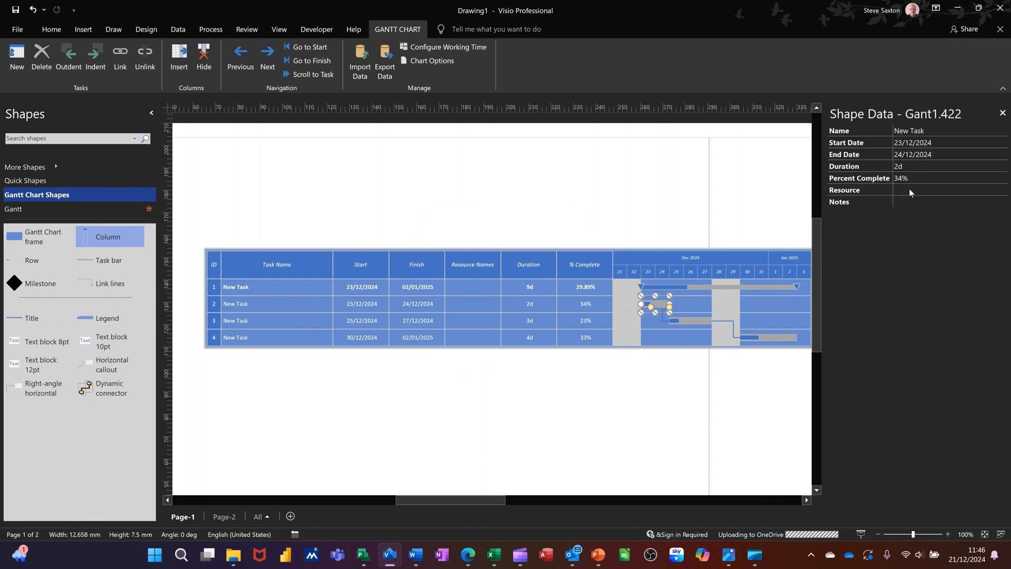
{"action": "left_click", "coordinate": [949, 190]}
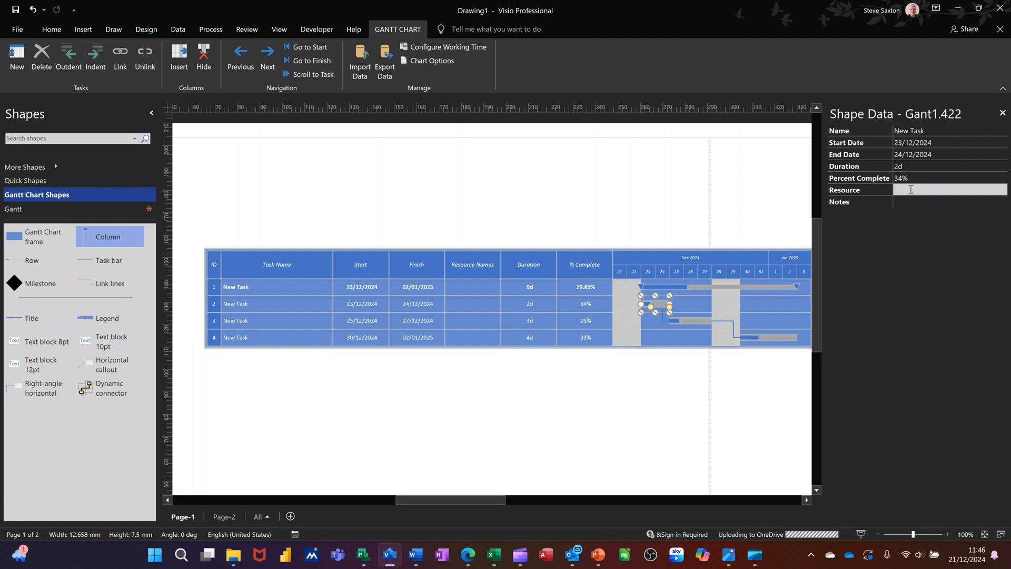
{"action": "type", "text": "B"}
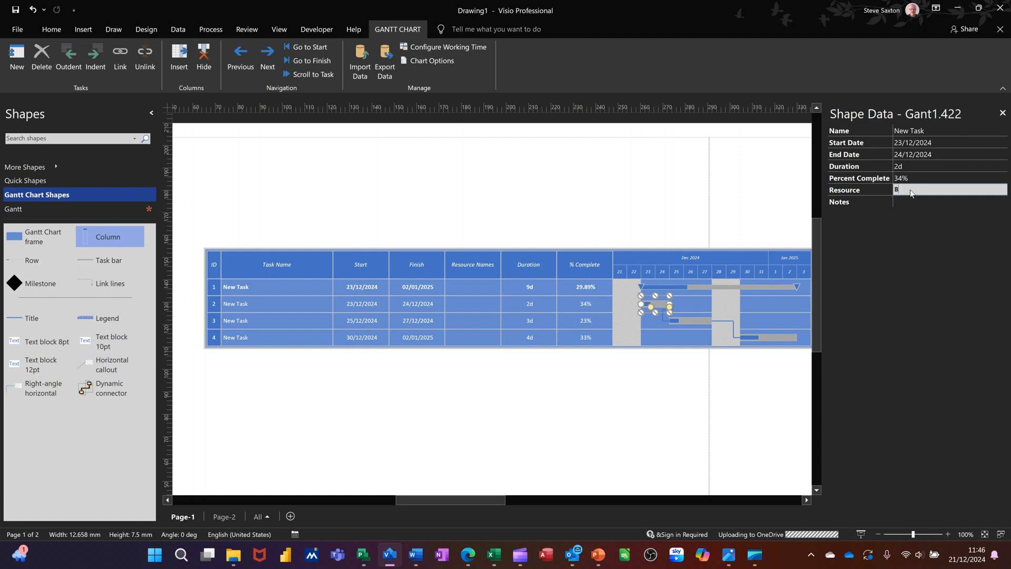
{"action": "type", "text": "ob"}
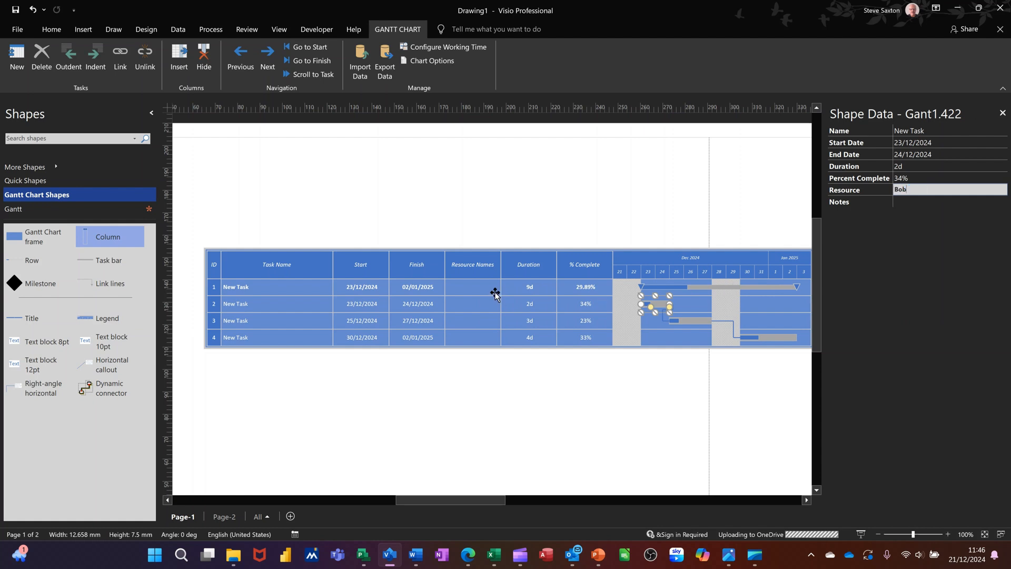
{"action": "left_click", "coordinate": [529, 321]}
{"action": "type", "text": "Bill"}
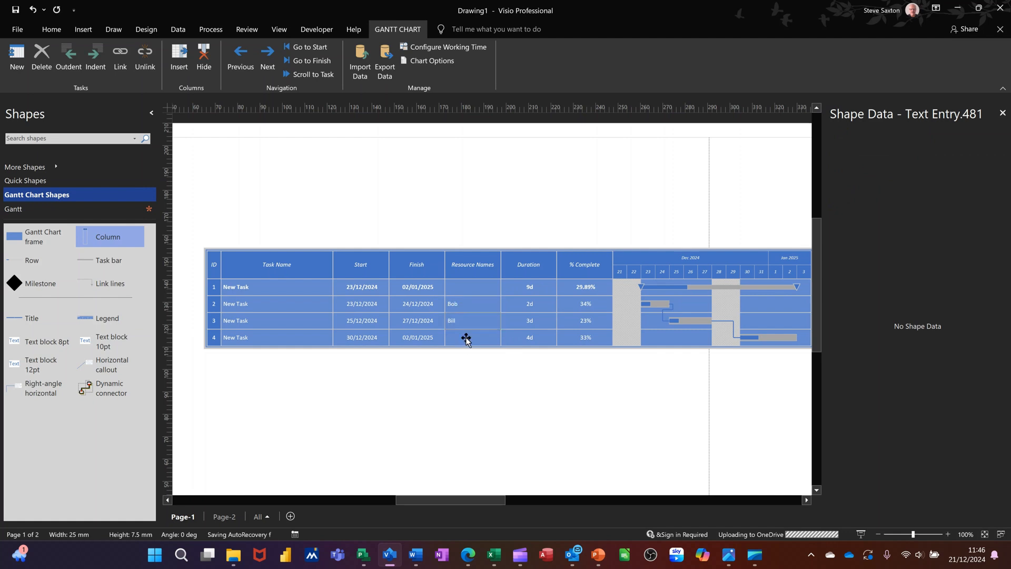
{"action": "double_click", "coordinate": [471, 337]}
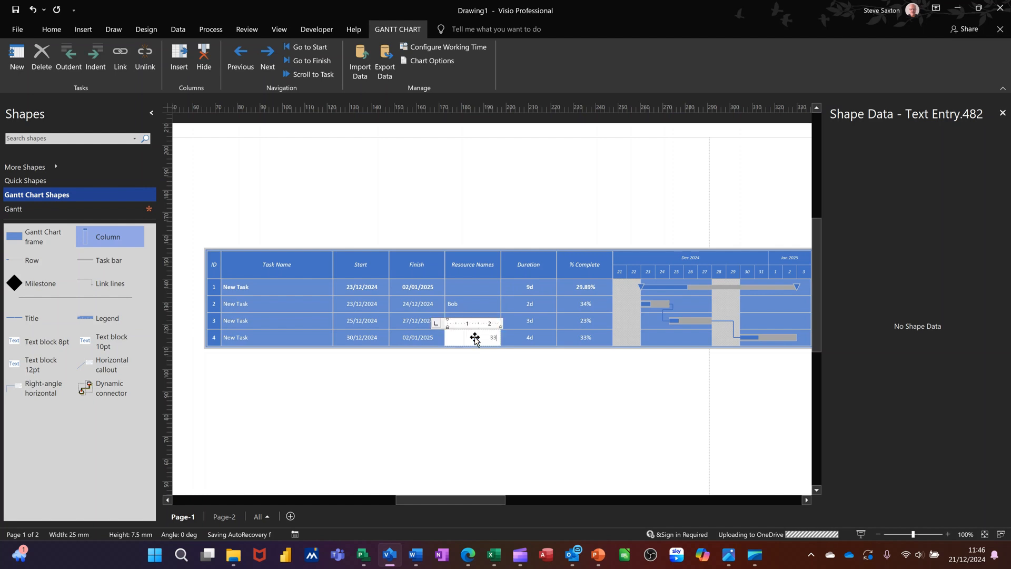
{"action": "type", "text": "Ben"}
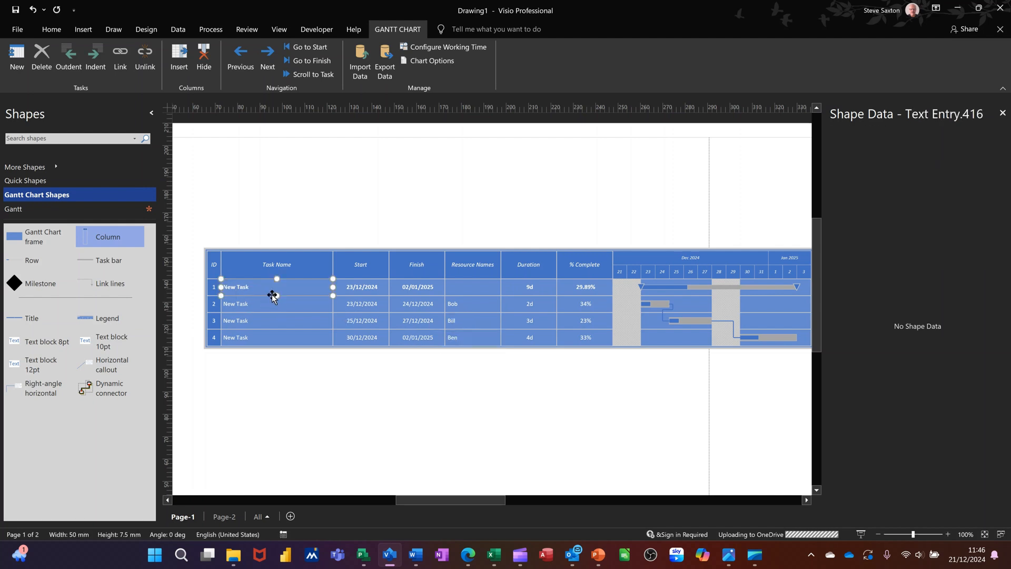
Replace the first task name 'New Task' with 'Project Overview'
{"action": "type", "text": "Project"}
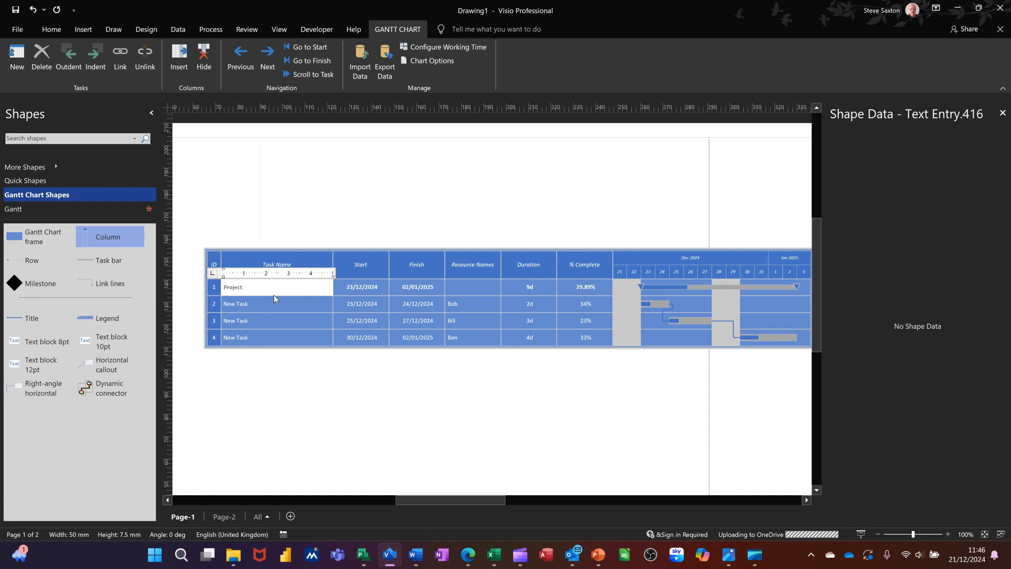
{"action": "type", "text": "Overview"}
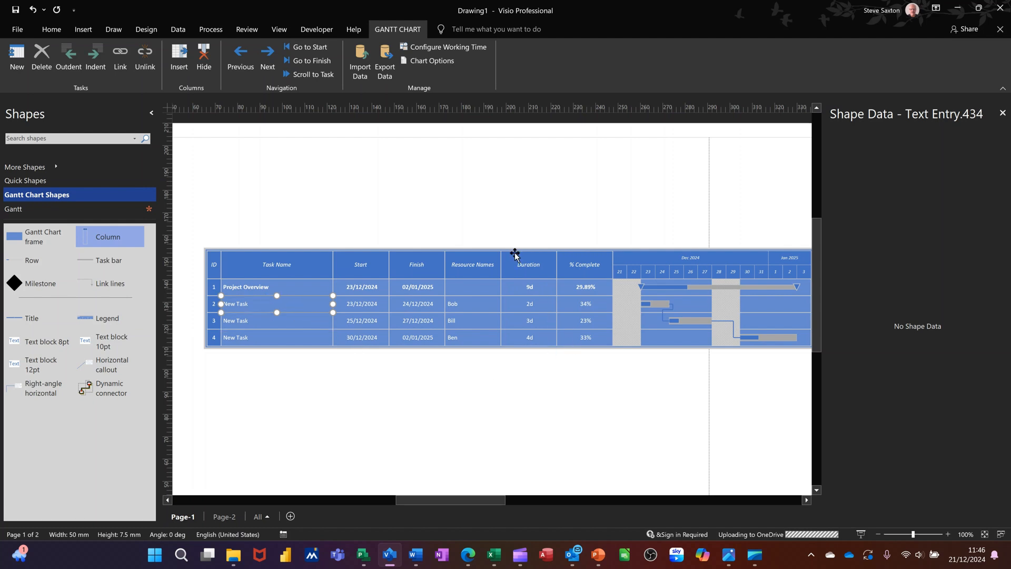
{"action": "mouse_move", "coordinate": [534, 304]}
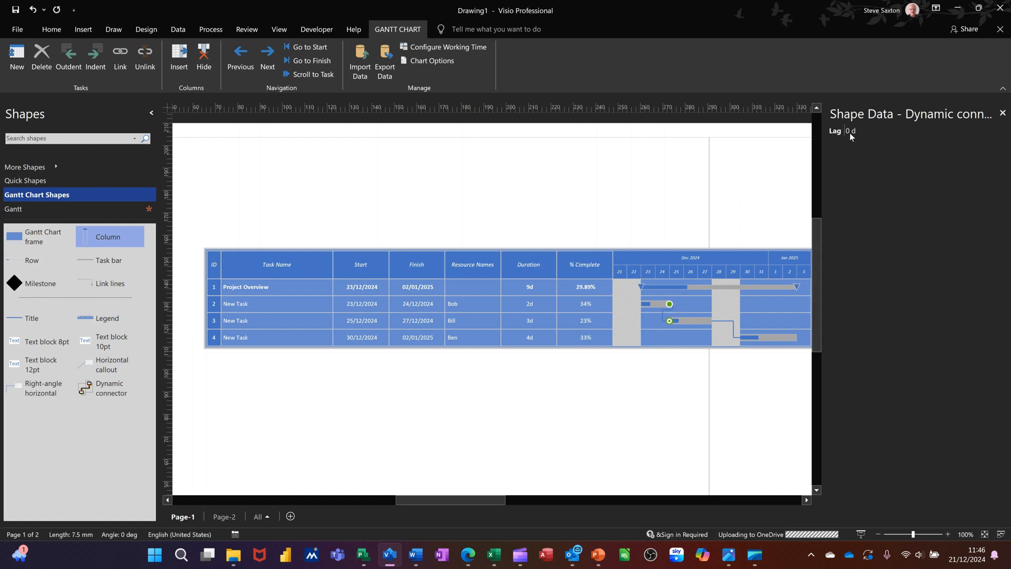
Set a 3-day lag on the link into task 3 and select the link into task 4
{"action": "left_click", "coordinate": [919, 130]}
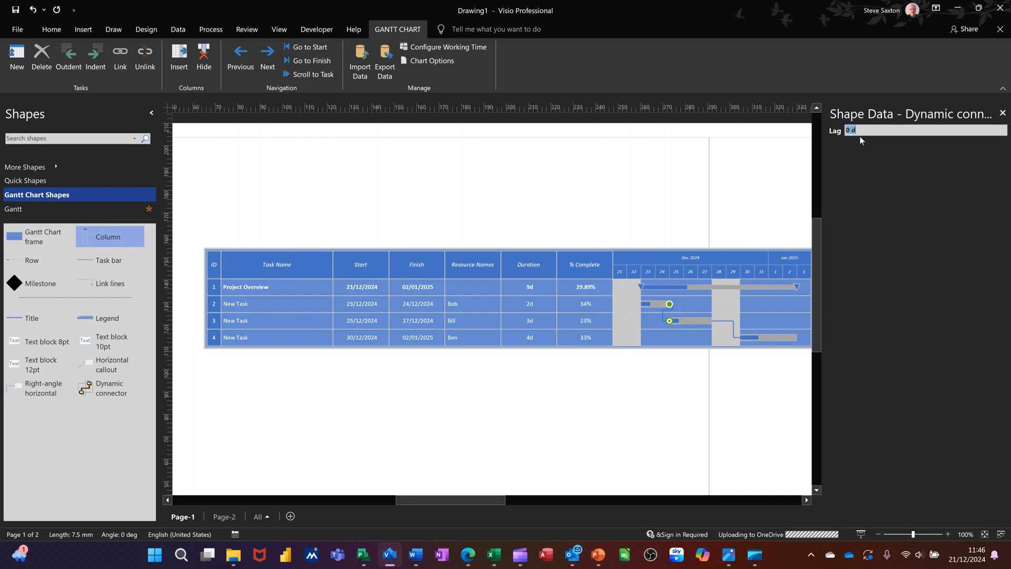
{"action": "type", "text": "3"}
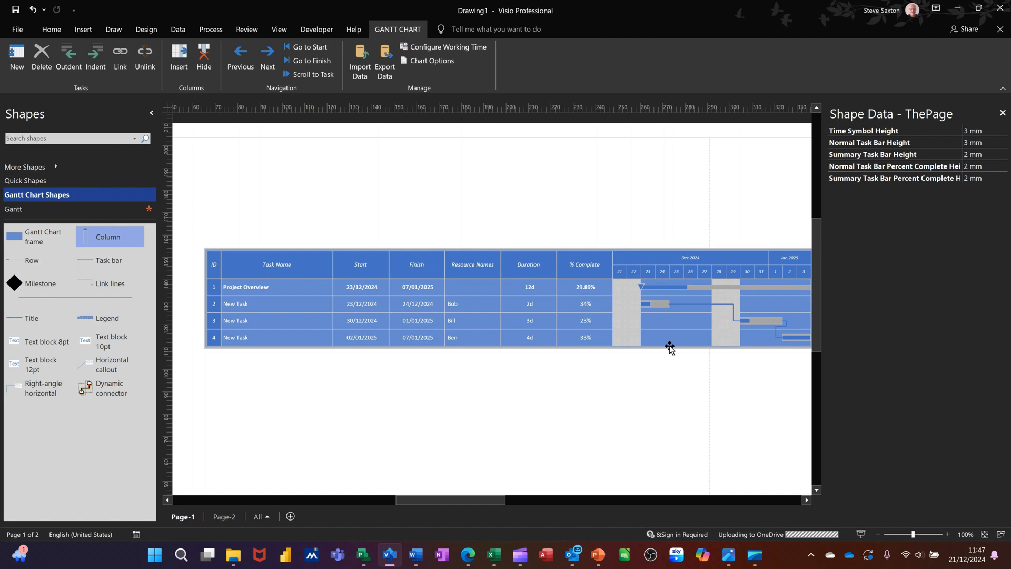
{"action": "mouse_move", "coordinate": [758, 350]}
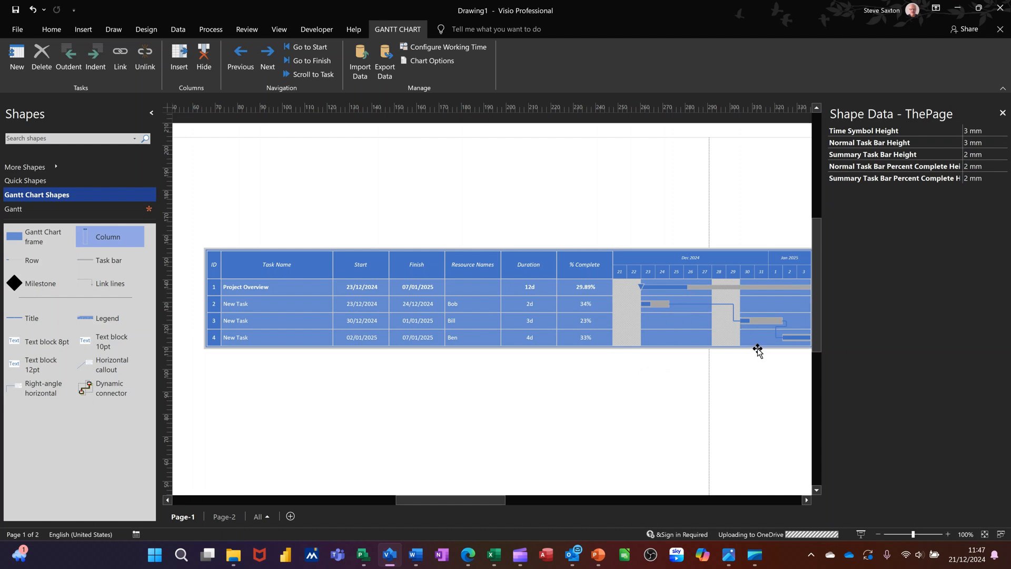
{"action": "left_click", "coordinate": [781, 340]}
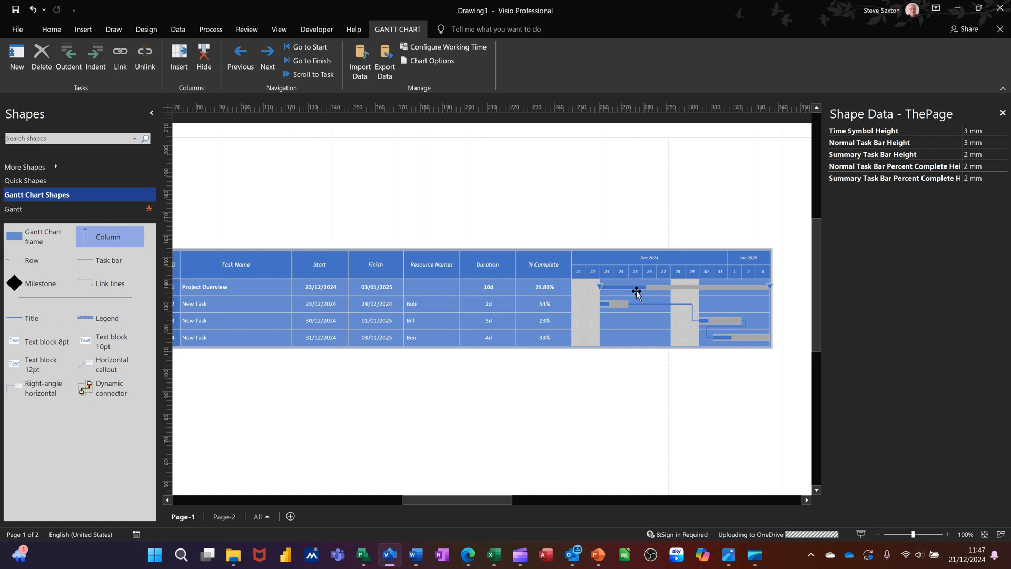
{"action": "mouse_move", "coordinate": [648, 289]}
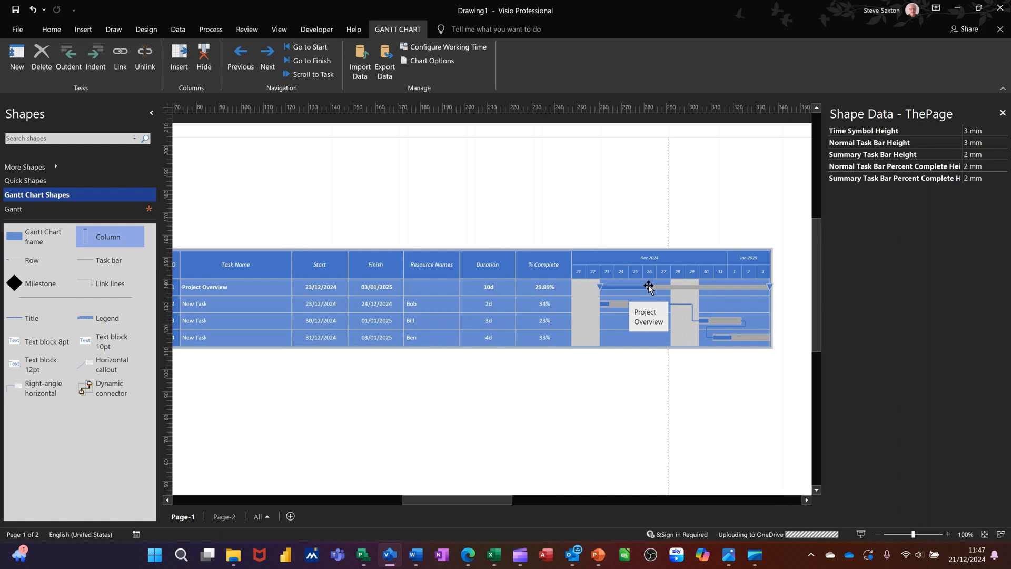
{"action": "mouse_move", "coordinate": [609, 500]}
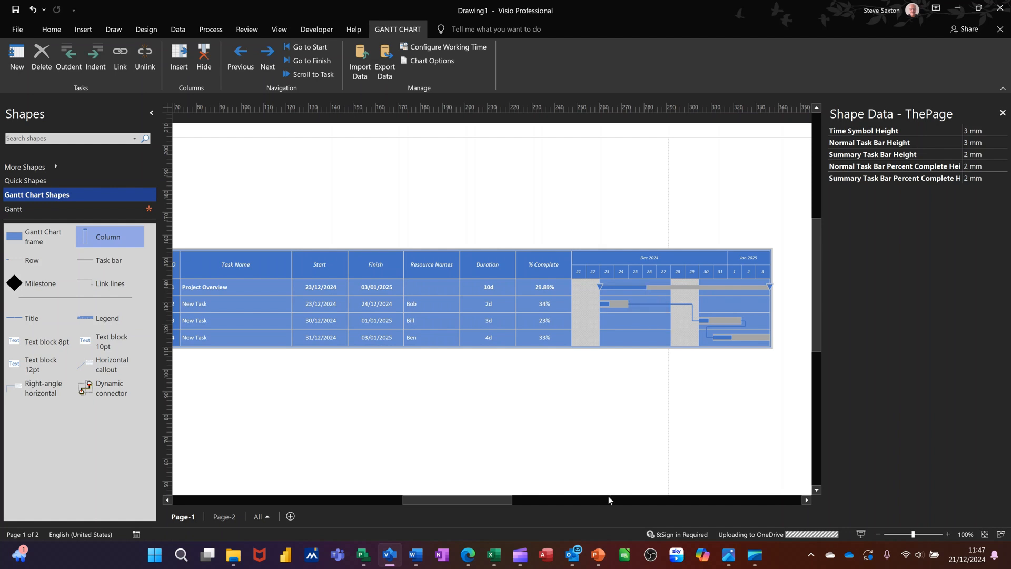